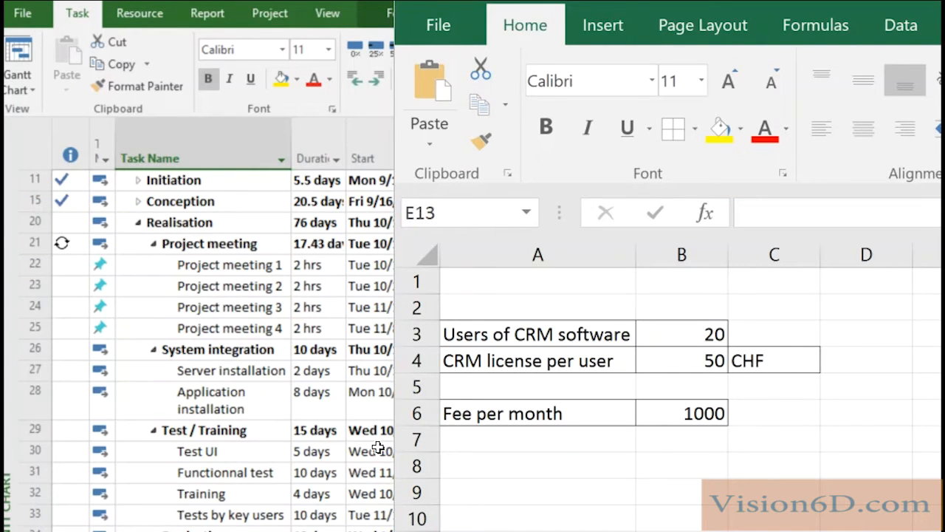
mouse_move(354, 310)
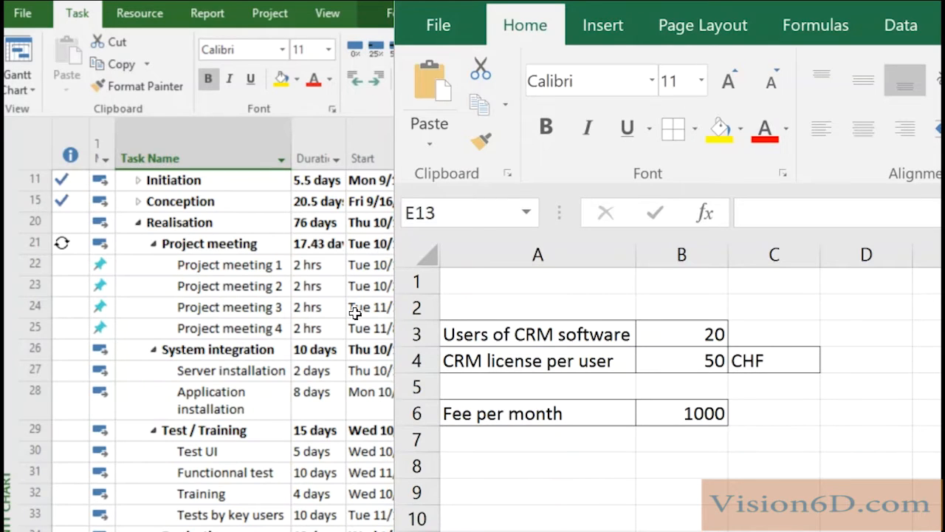
mouse_move(371, 349)
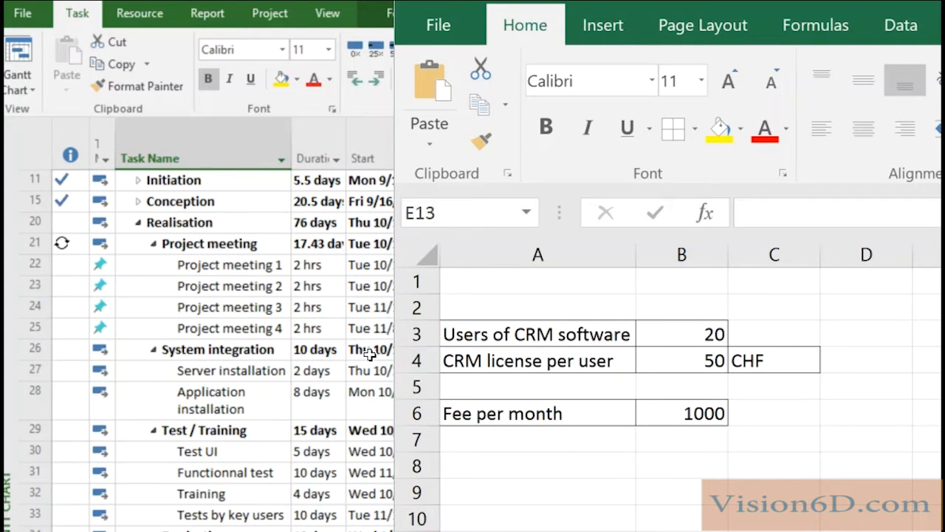
mouse_move(446, 317)
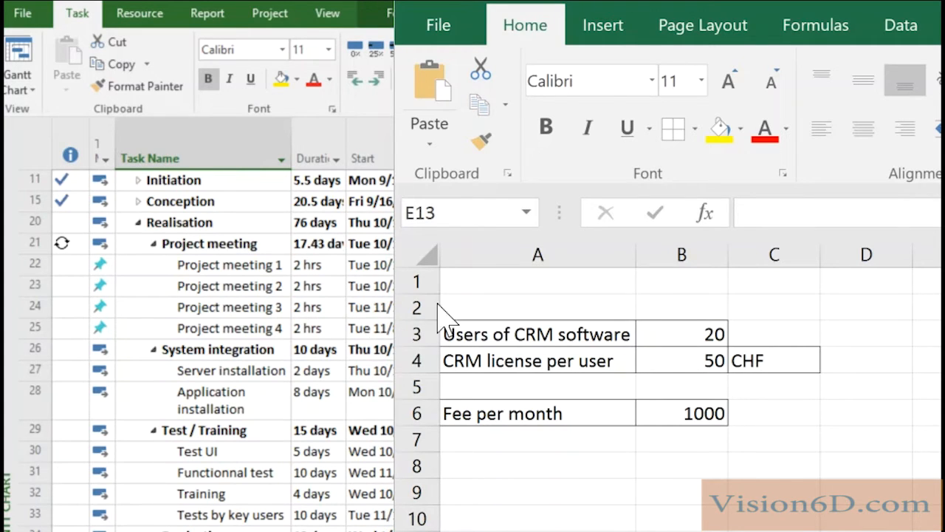
mouse_move(608, 384)
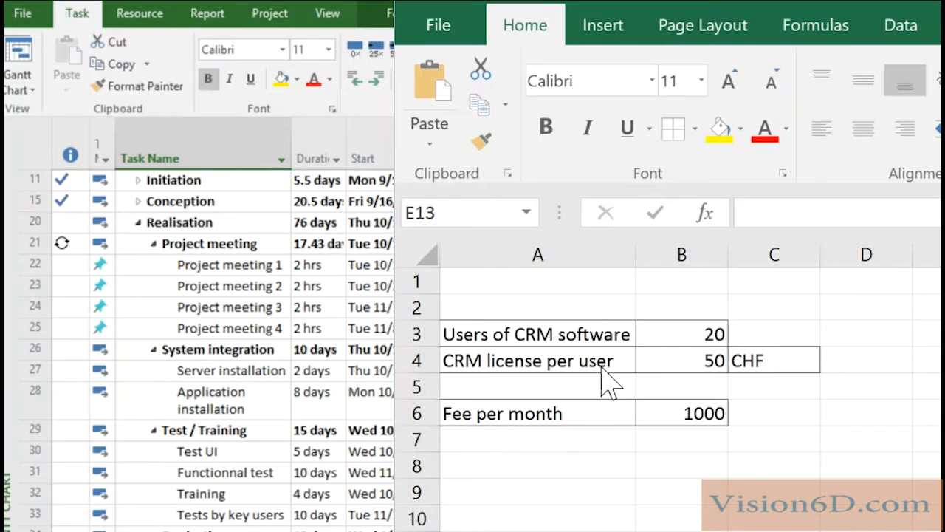
mouse_move(514, 358)
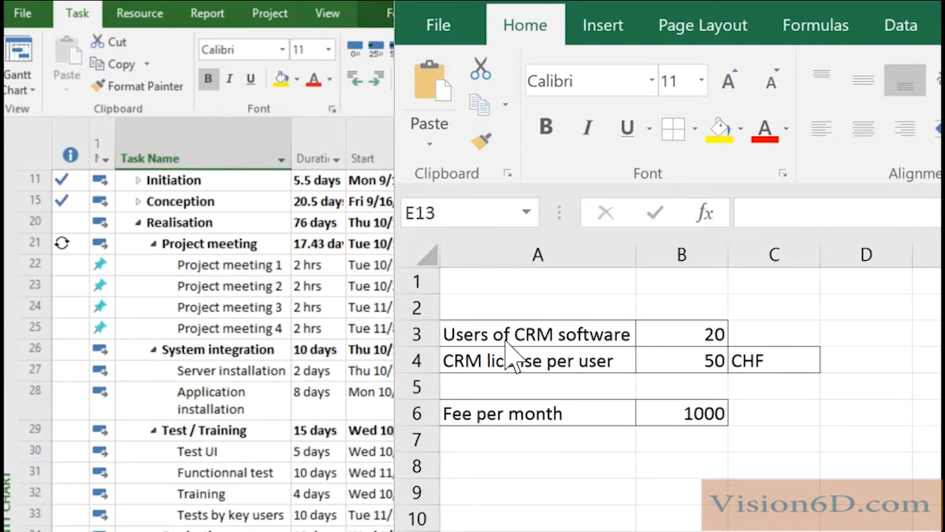
mouse_move(726, 354)
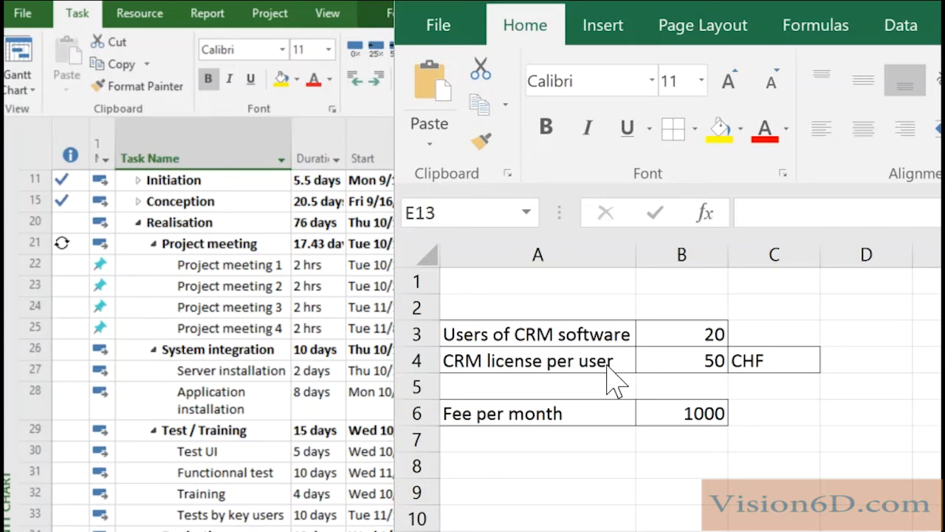
mouse_move(750, 387)
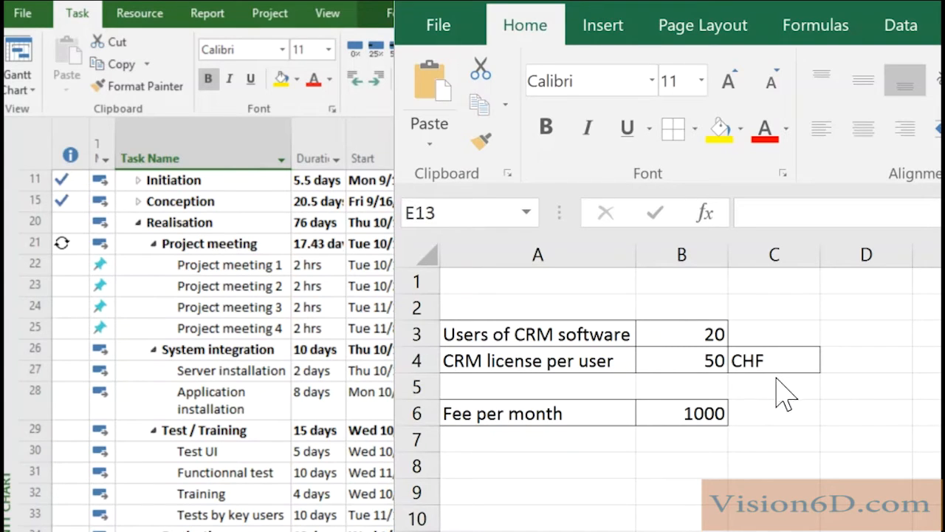
mouse_move(780, 399)
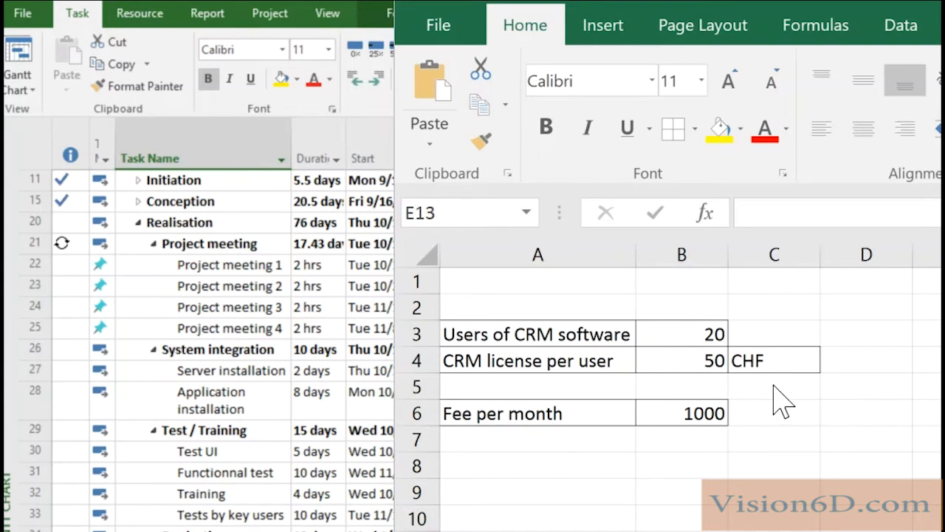
mouse_move(716, 370)
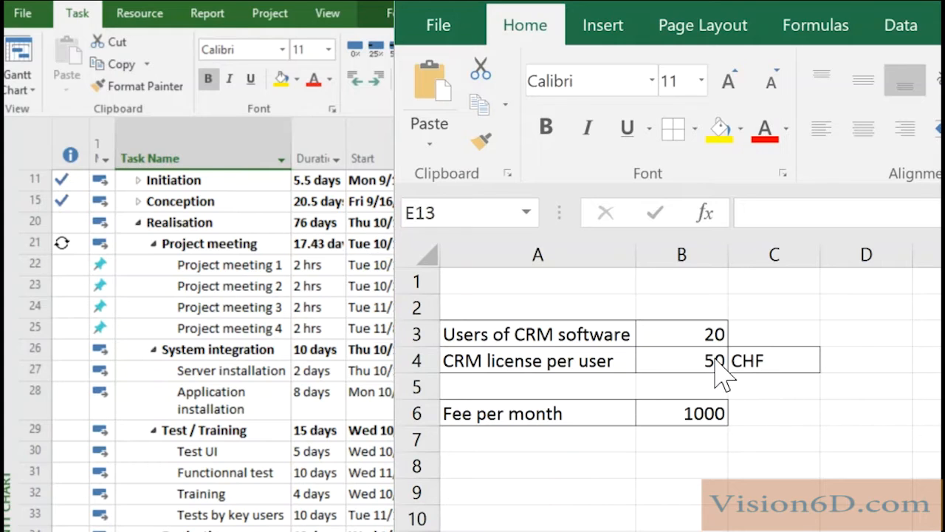
mouse_move(524, 367)
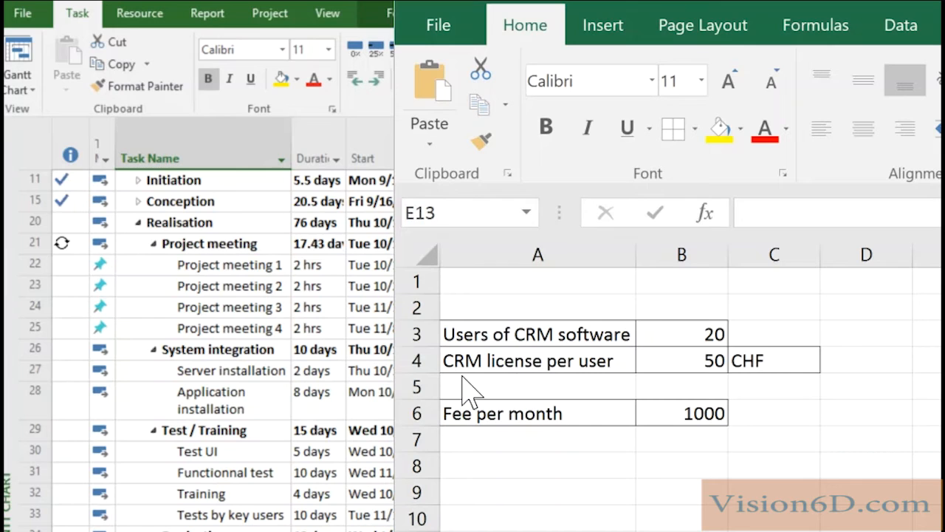
mouse_move(554, 396)
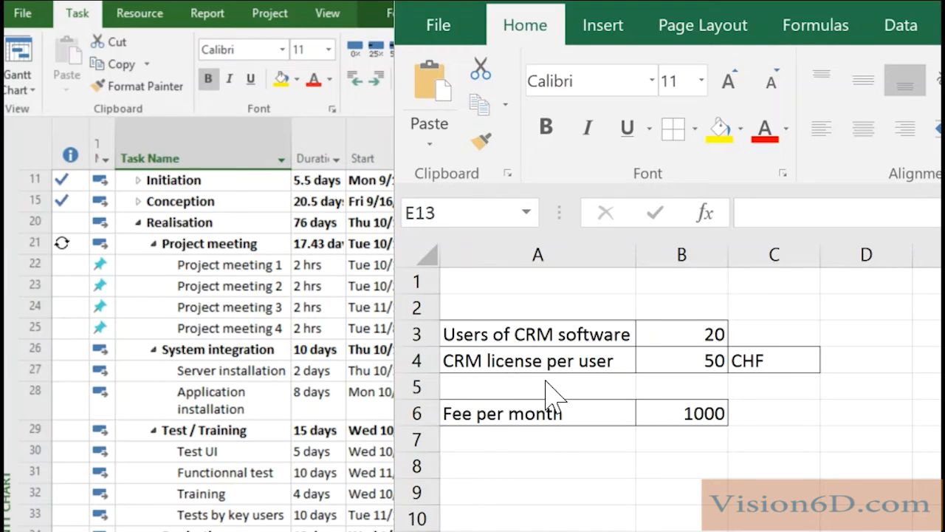
mouse_move(558, 440)
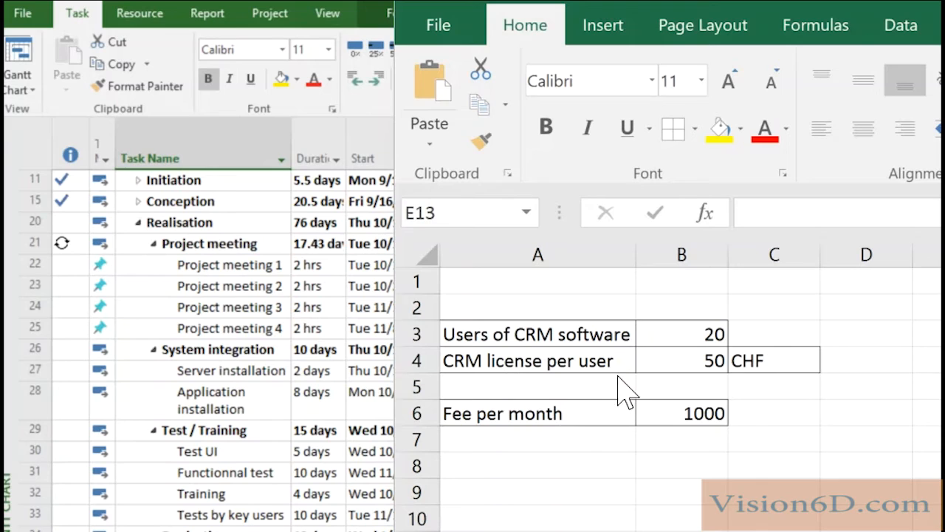
mouse_move(679, 426)
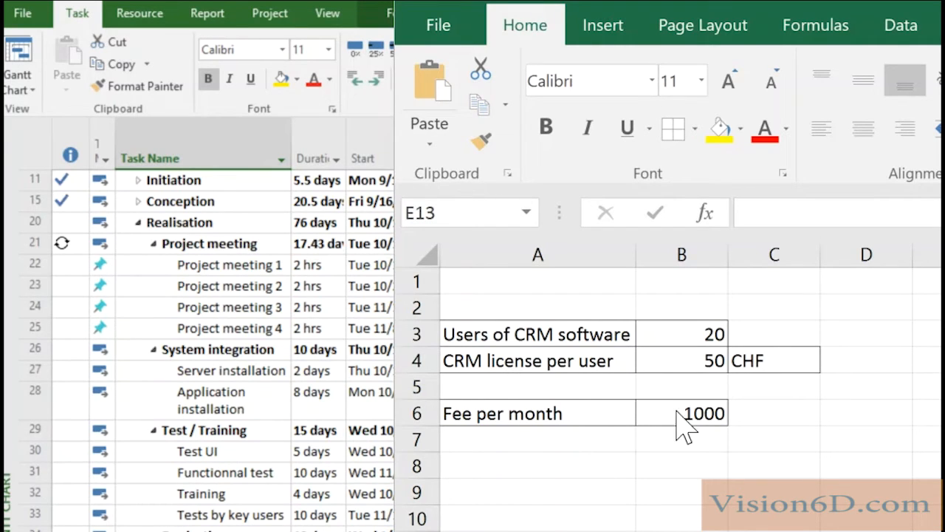
mouse_move(721, 443)
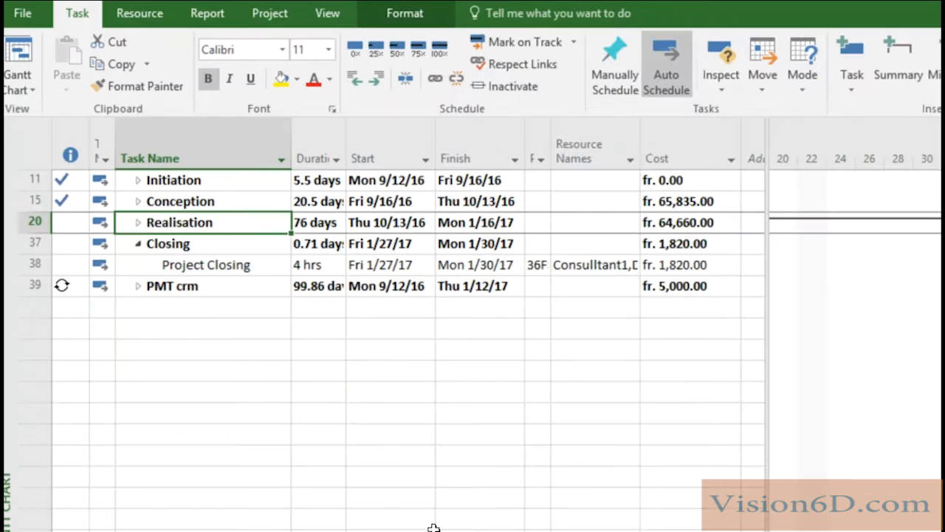
mouse_move(315, 456)
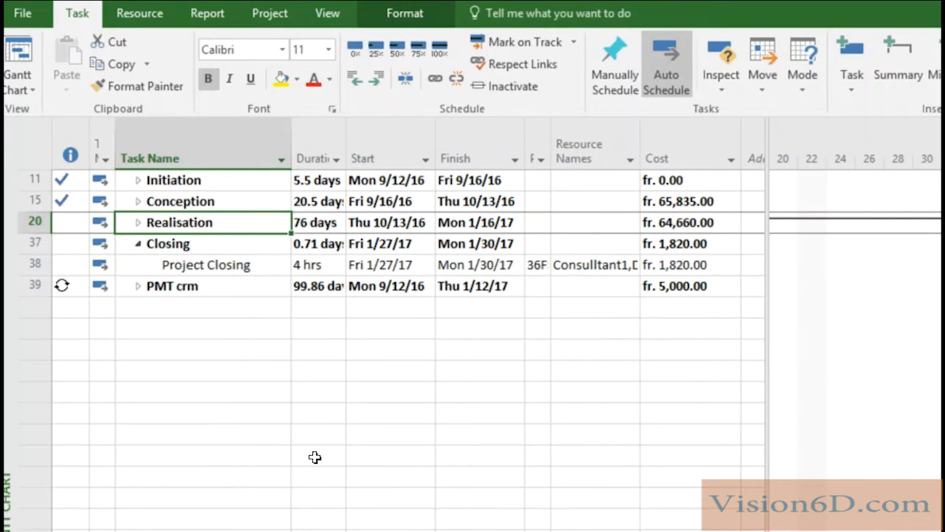
mouse_move(139, 301)
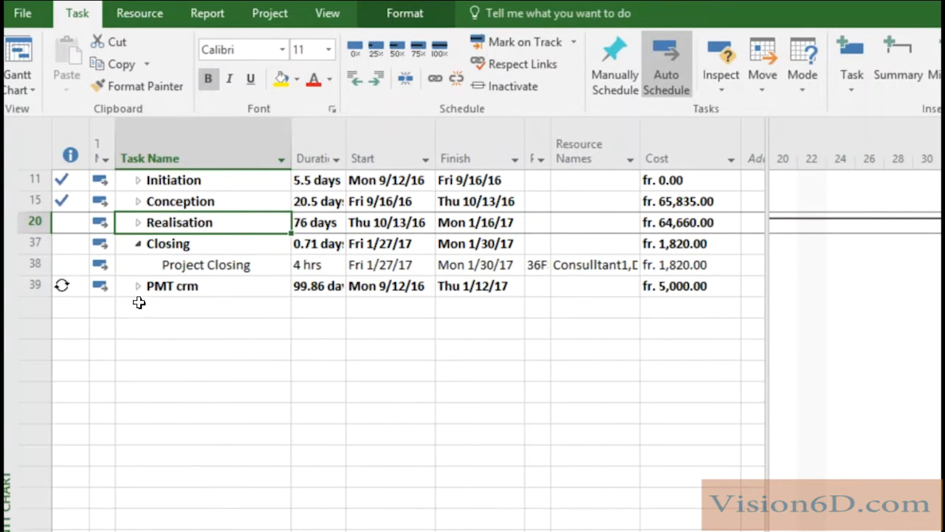
mouse_move(145, 278)
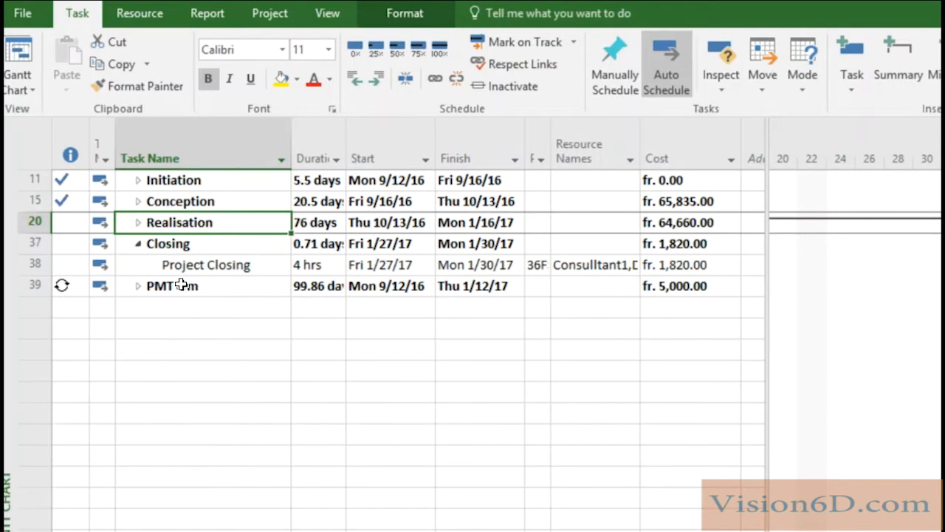
mouse_move(177, 287)
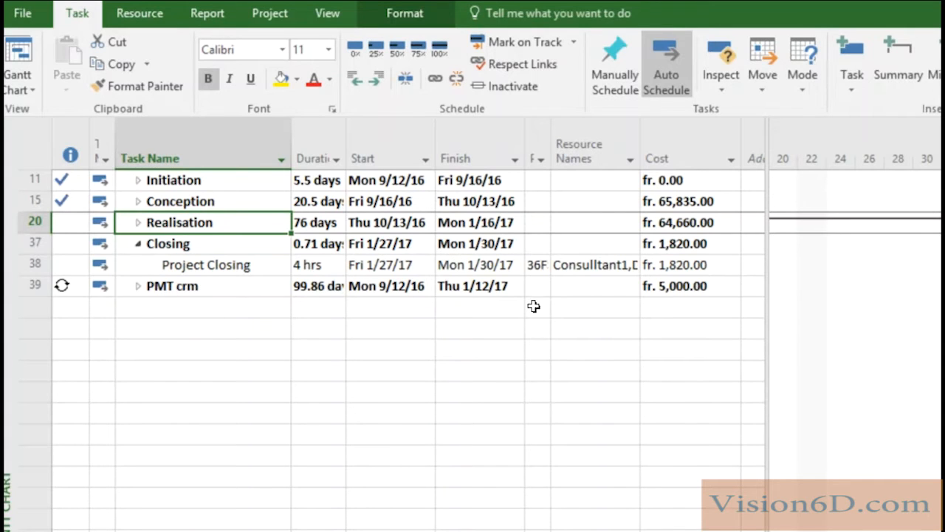
mouse_move(692, 288)
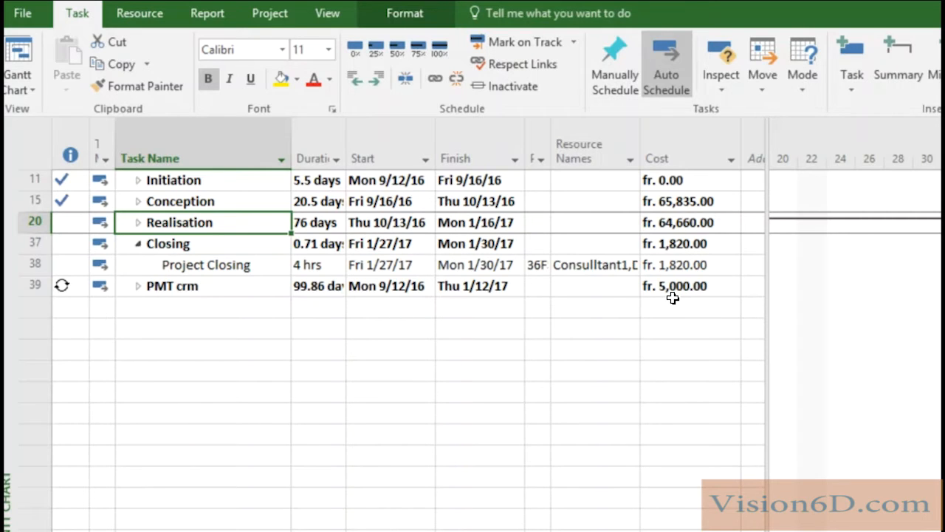
mouse_move(132, 288)
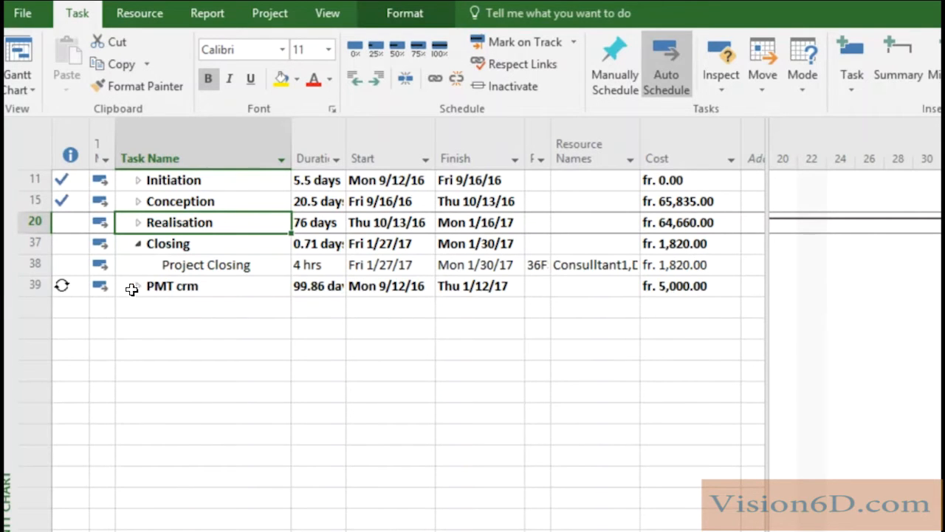
Expand the PMT crm summary to list its five monthly payment tasks
left_click(136, 286)
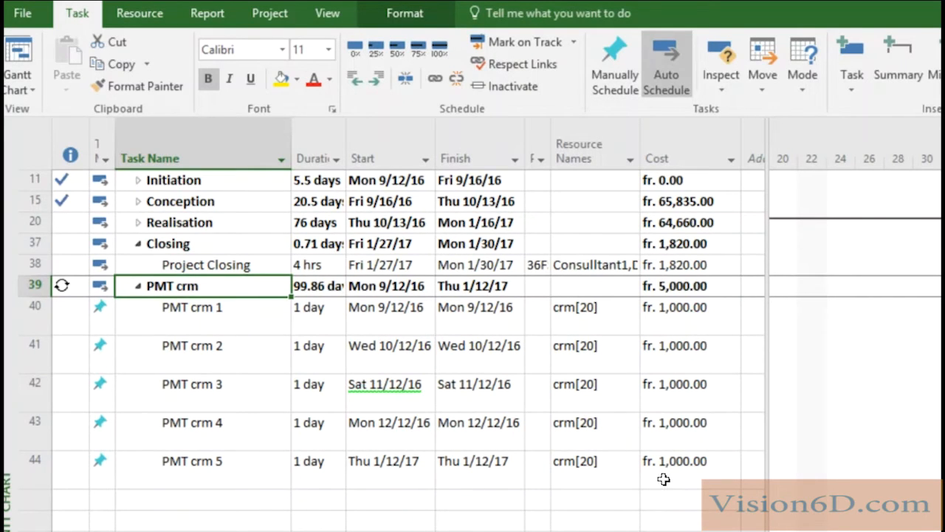
mouse_move(679, 328)
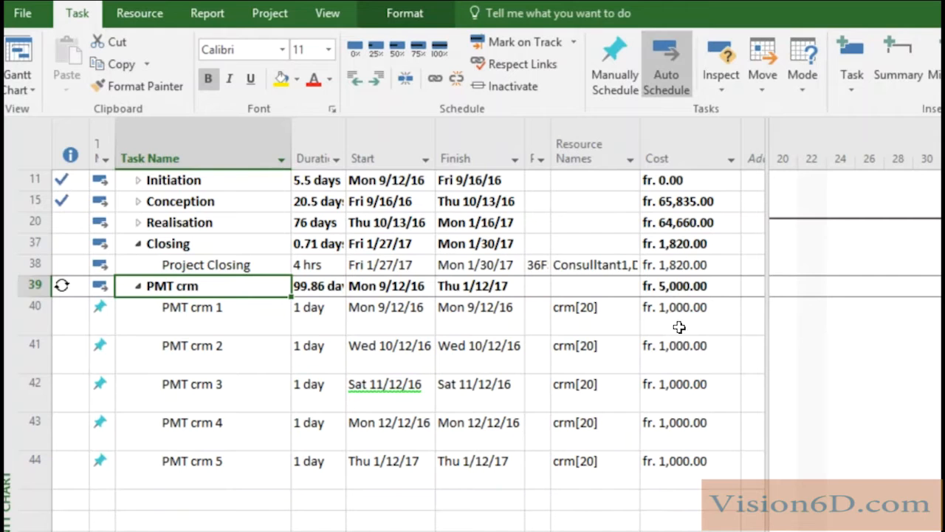
mouse_move(292, 435)
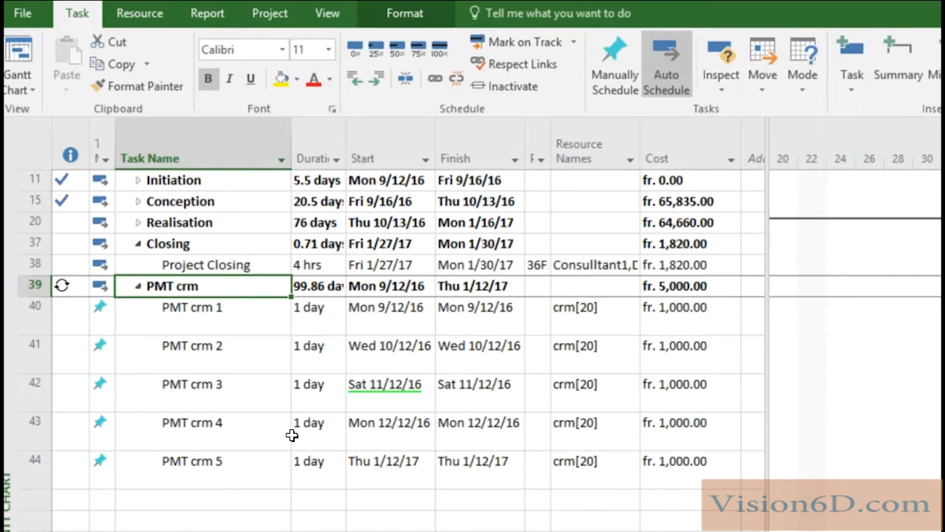
mouse_move(142, 295)
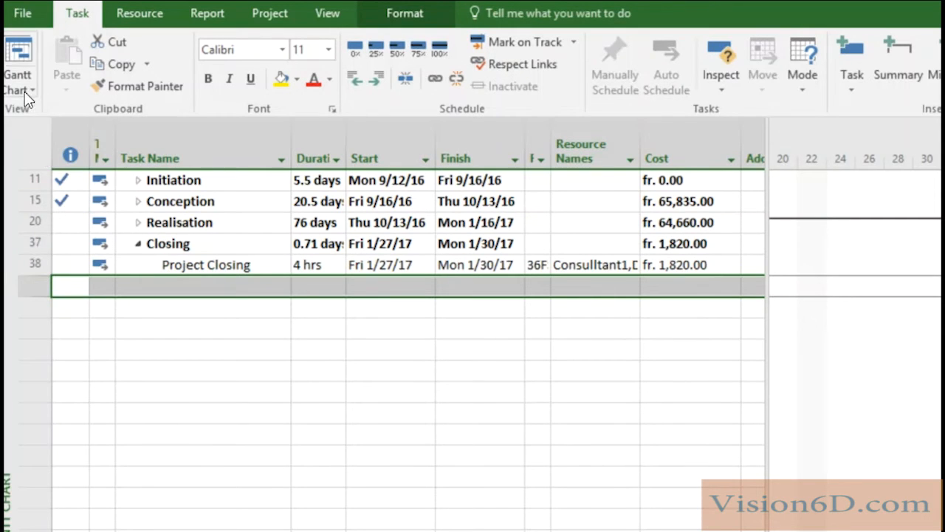
mouse_move(798, 148)
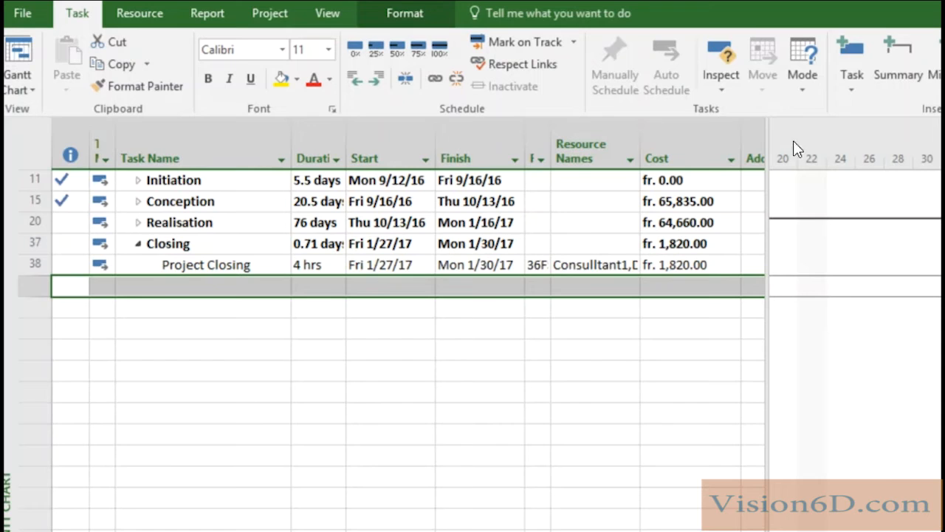
Bring up the new-task choices for the empty row below Project Closing
left_click(850, 67)
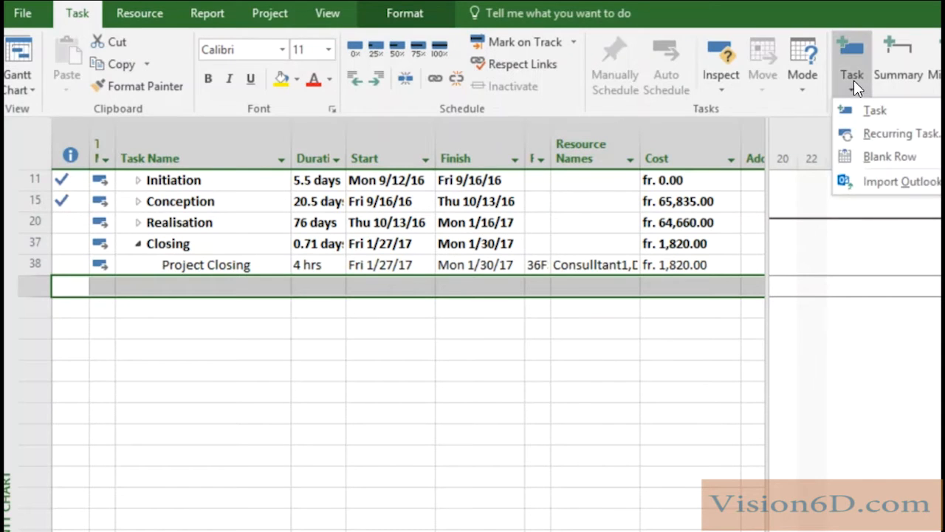
mouse_move(874, 133)
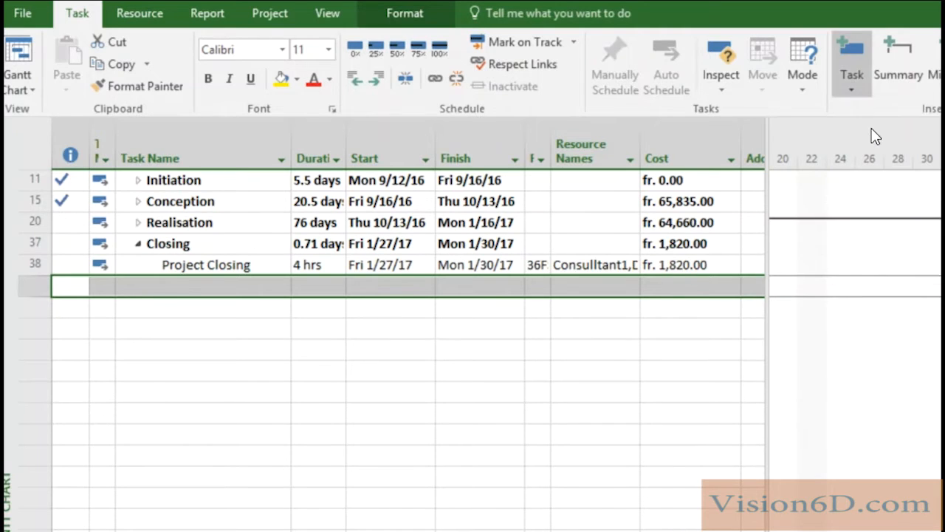
Start a recurring task named PMT CRM with a 0d duration
left_click(851, 67)
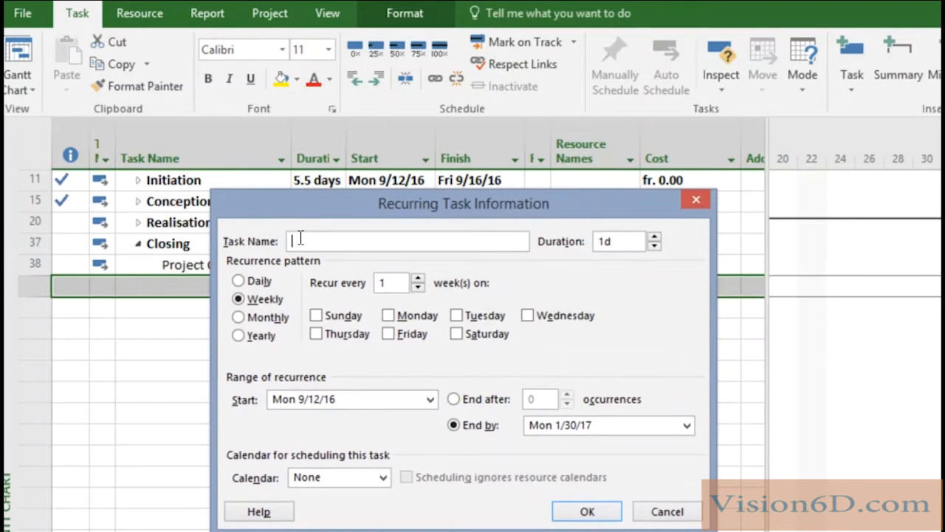
type("PMT C")
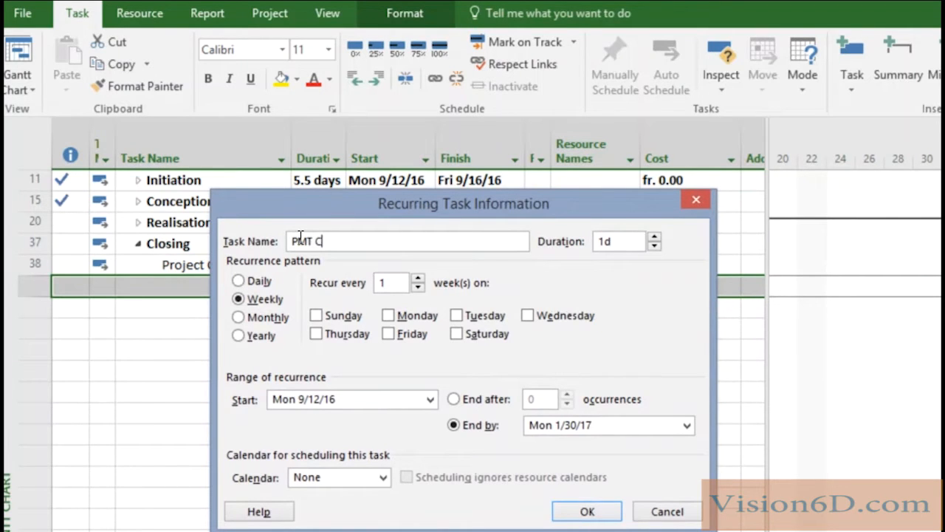
type("RM")
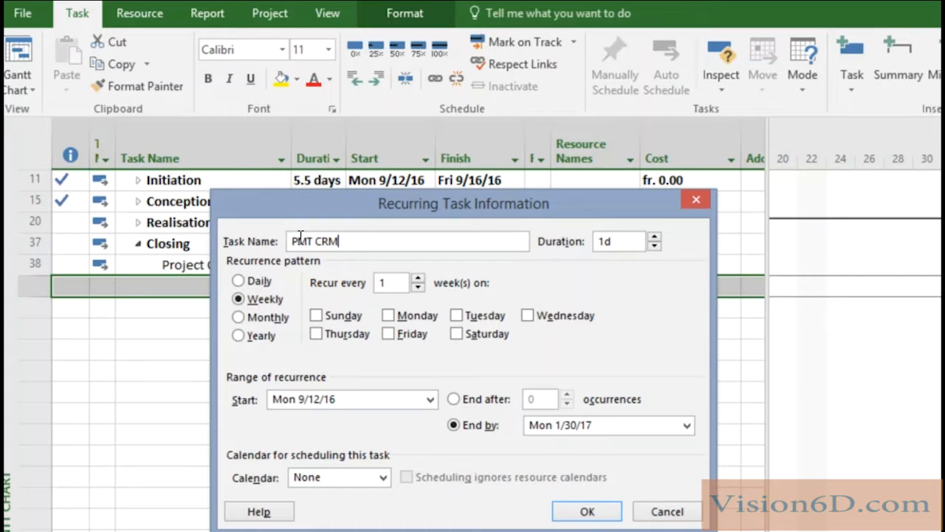
mouse_move(260, 283)
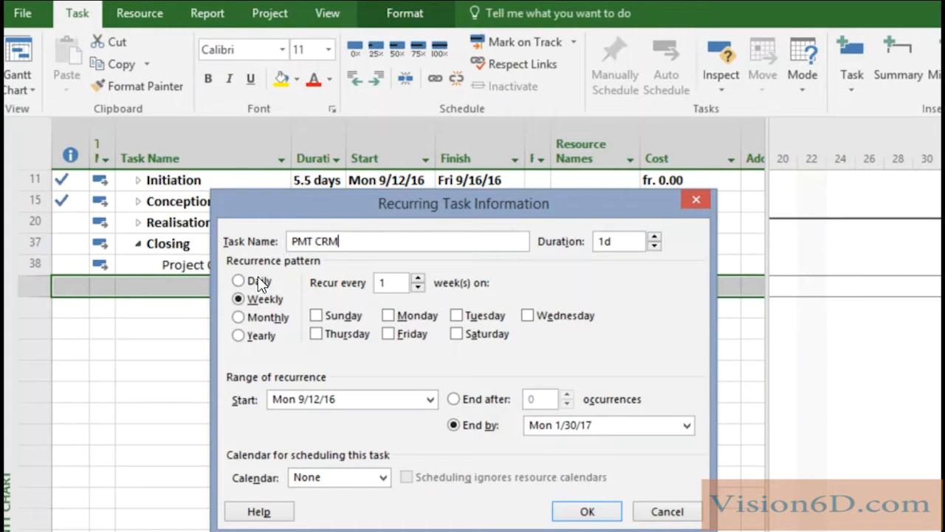
mouse_move(331, 298)
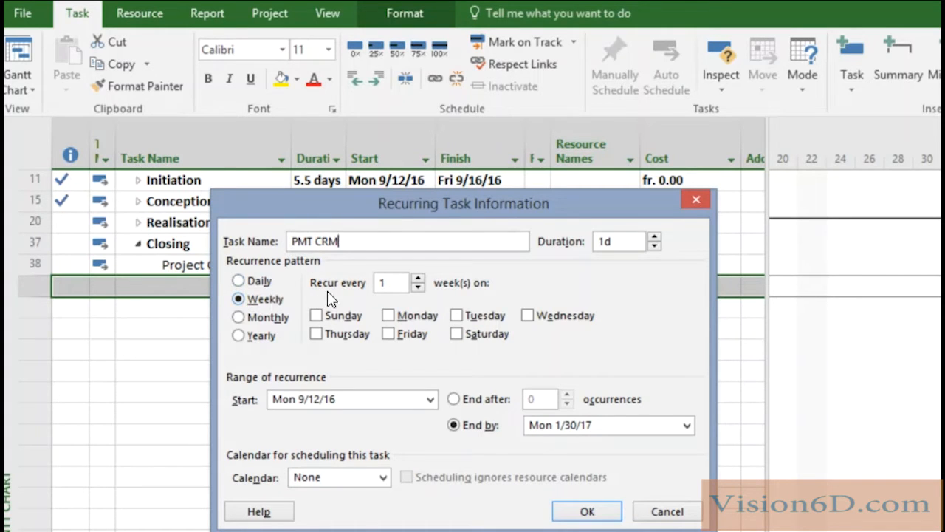
left_click(617, 240)
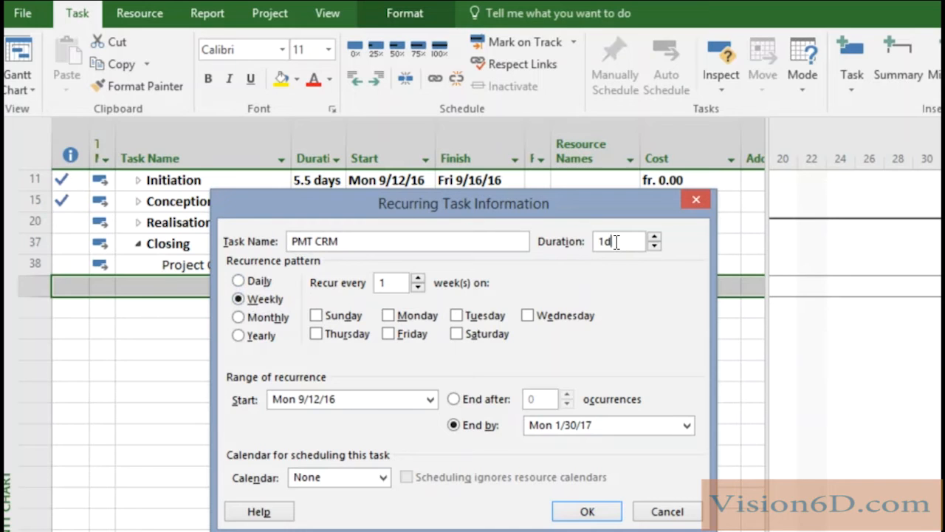
type("0")
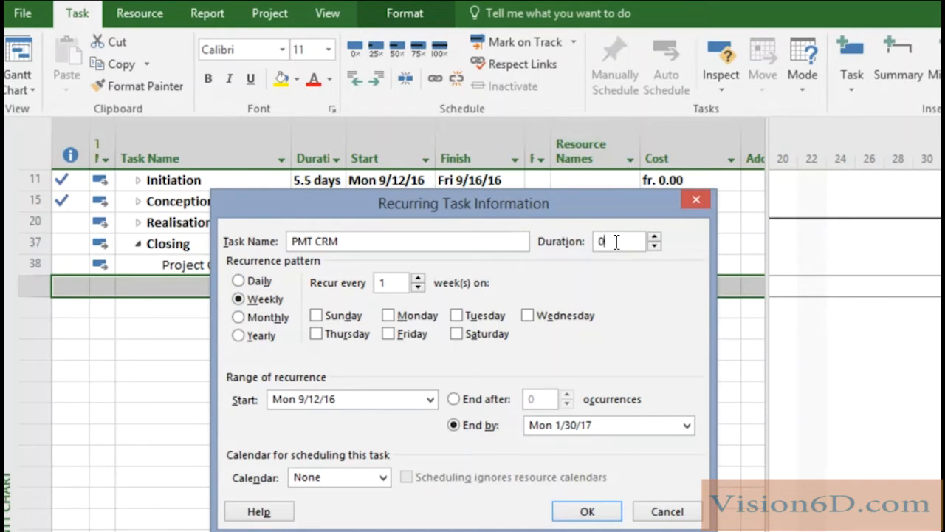
type("d")
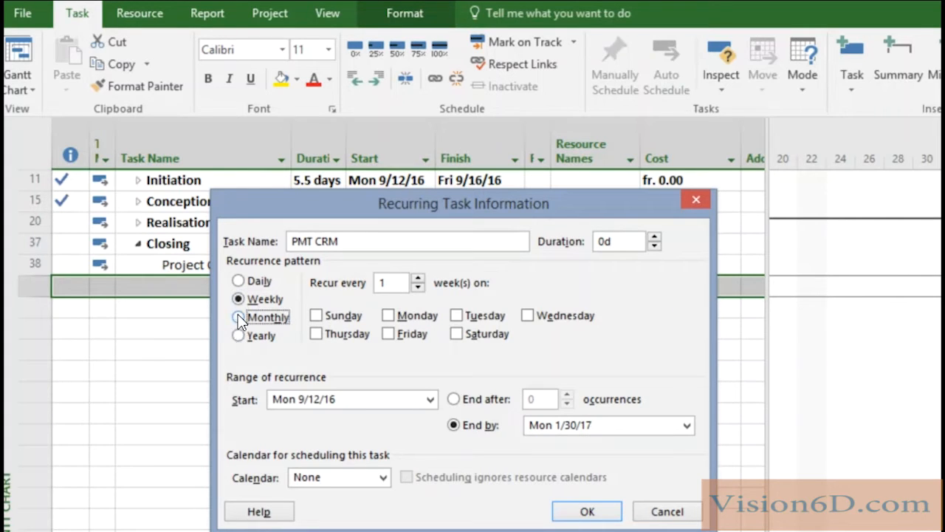
Make it recur monthly on the first Monday, ending by 2/28/17, and create the occurrences
left_click(239, 316)
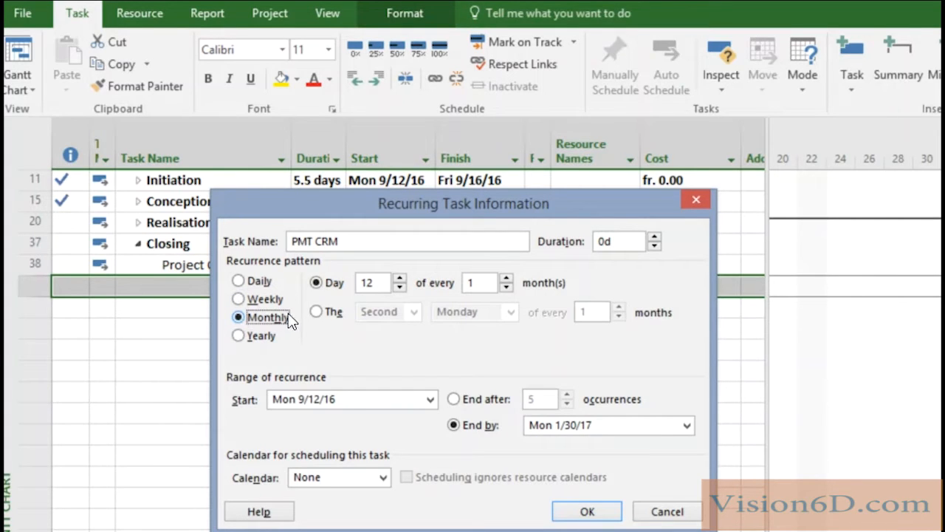
mouse_move(318, 311)
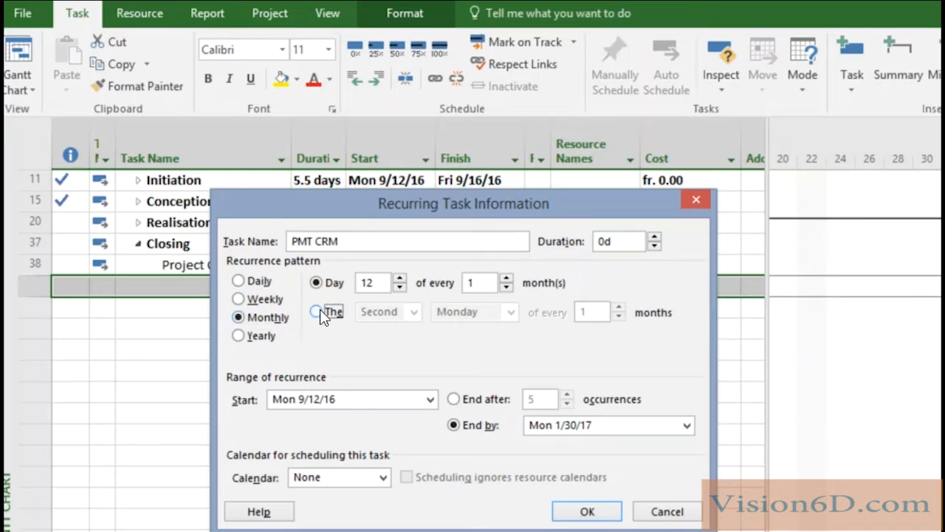
left_click(413, 310)
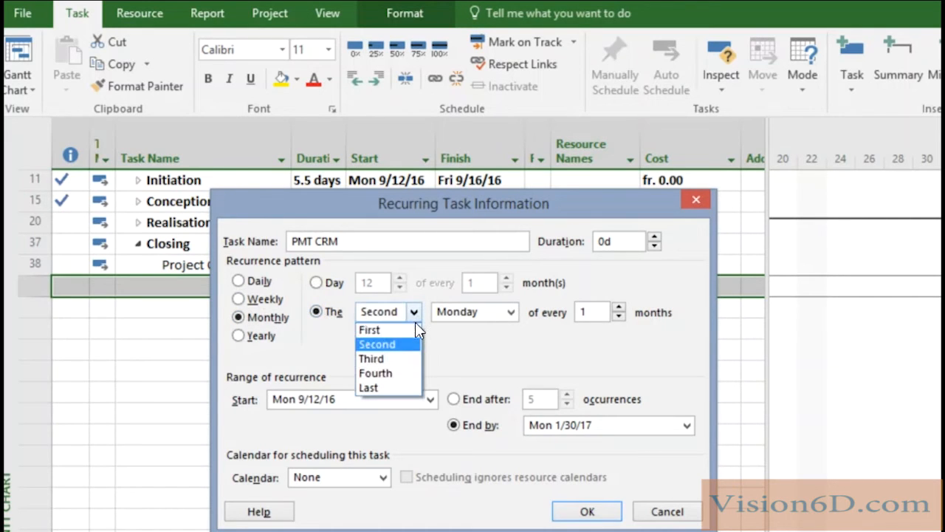
left_click(369, 330)
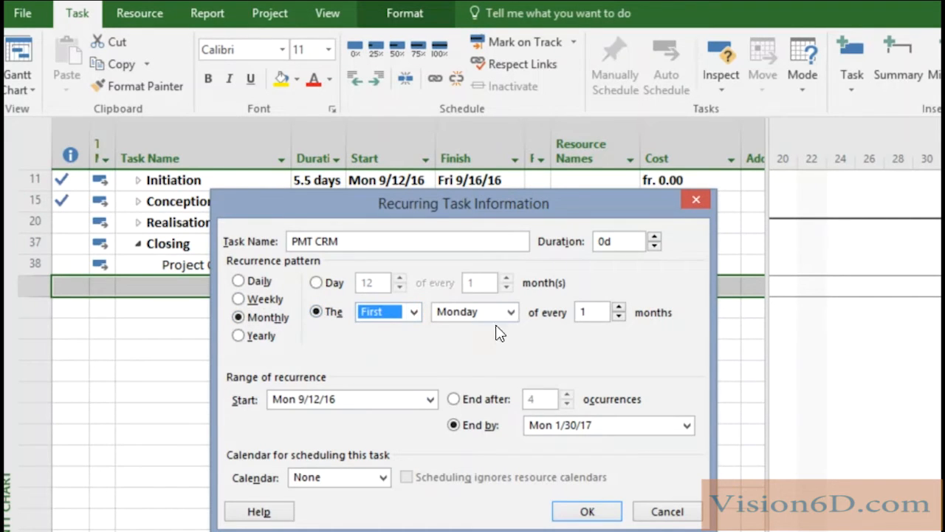
mouse_move(504, 364)
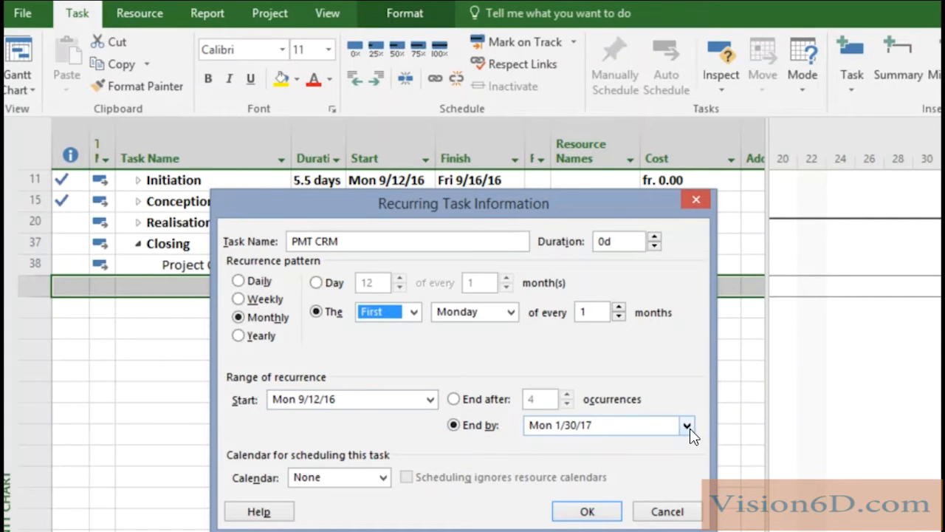
left_click(685, 425)
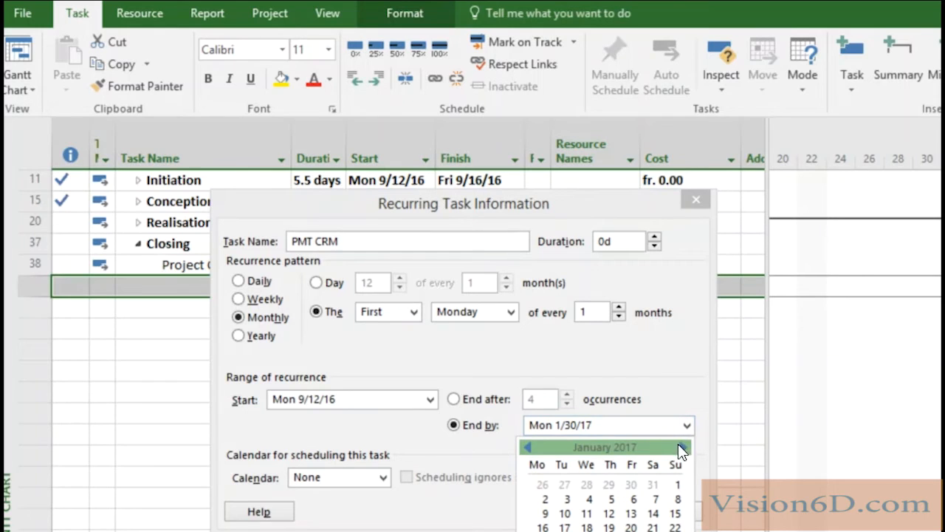
left_click(681, 446)
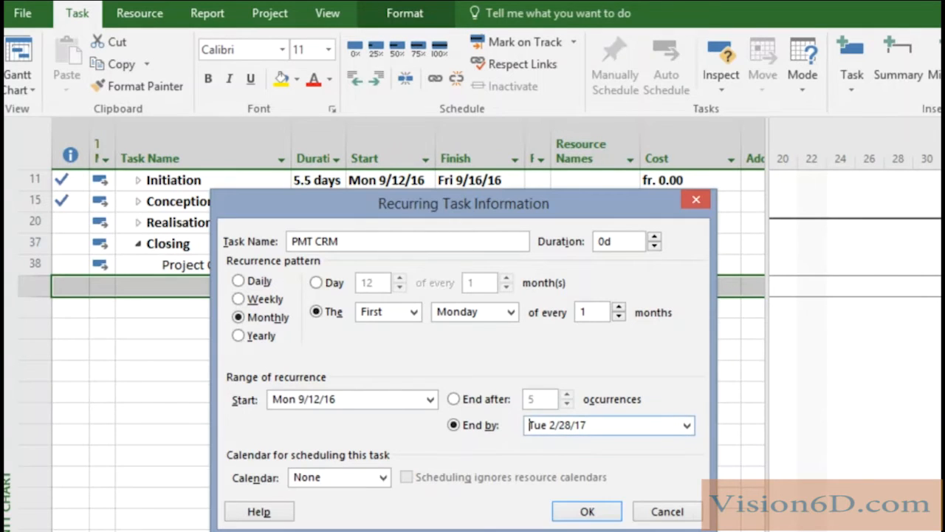
mouse_move(500, 443)
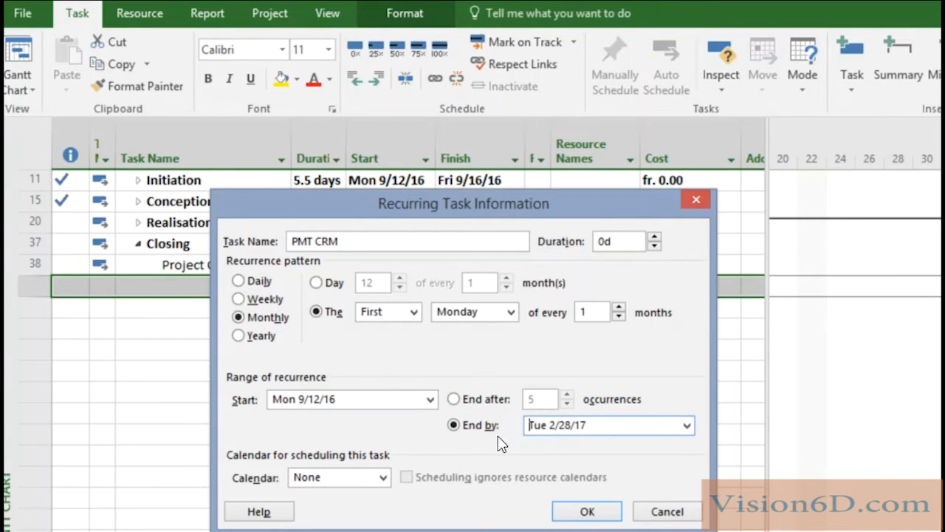
mouse_move(544, 443)
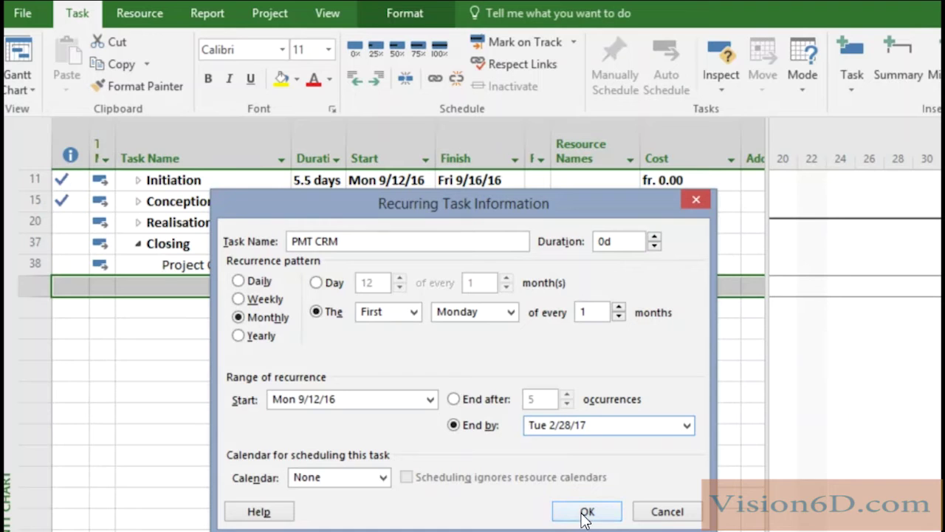
left_click(586, 511)
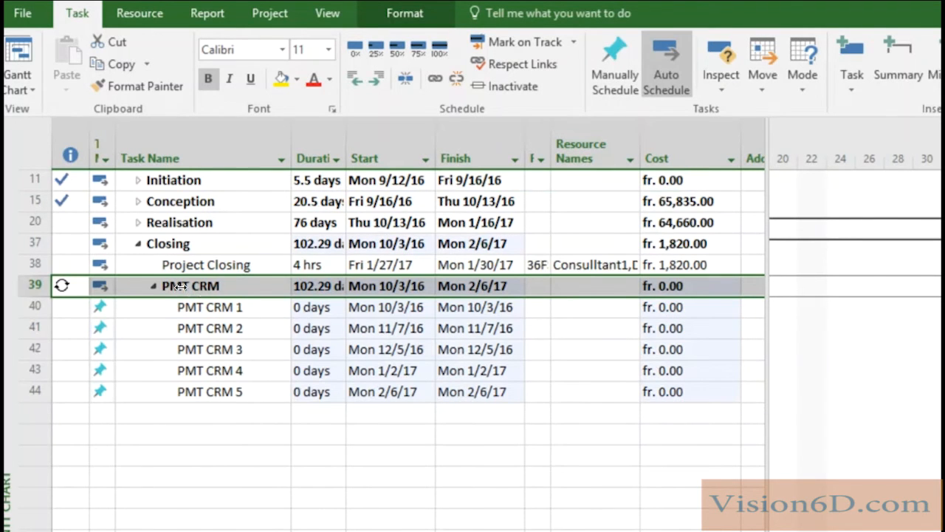
mouse_move(192, 405)
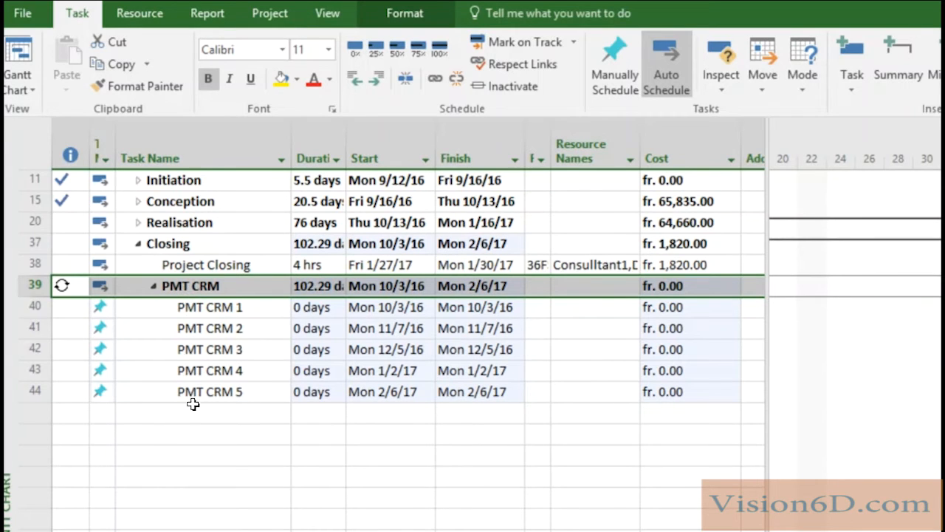
mouse_move(195, 399)
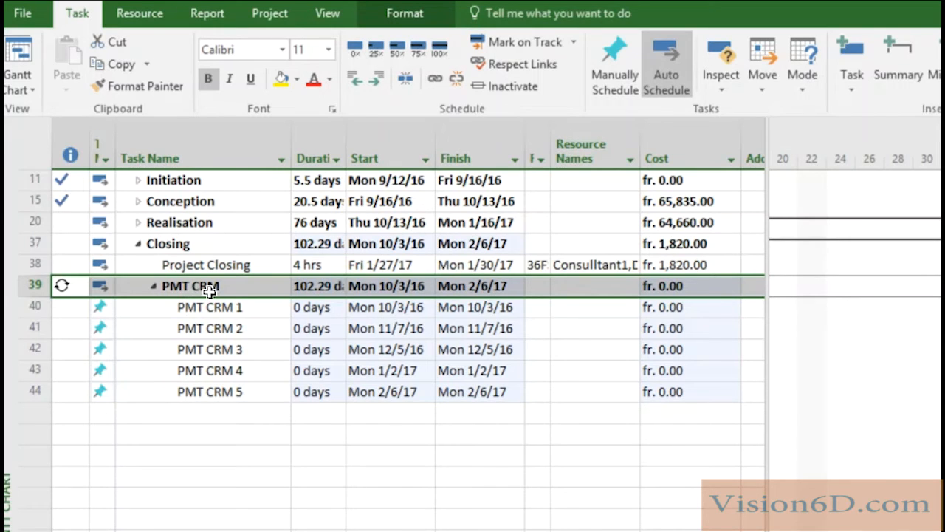
mouse_move(694, 390)
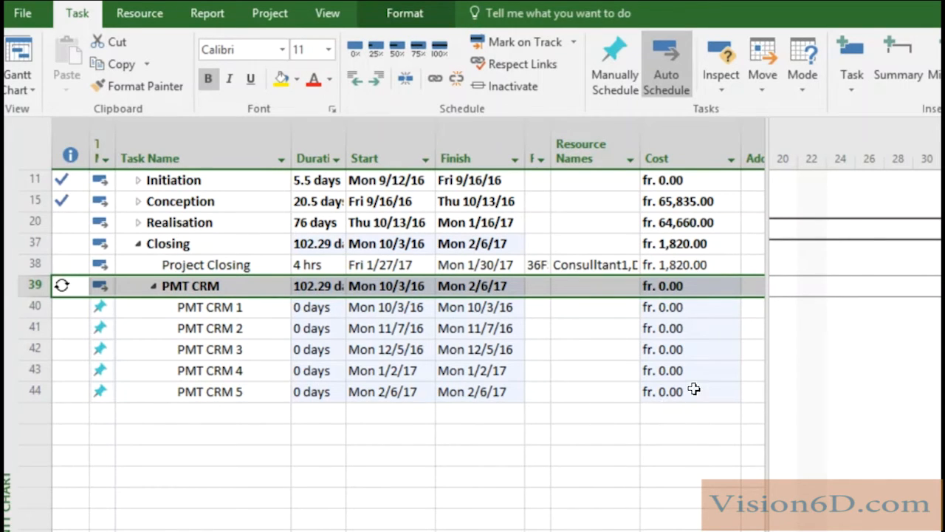
mouse_move(635, 374)
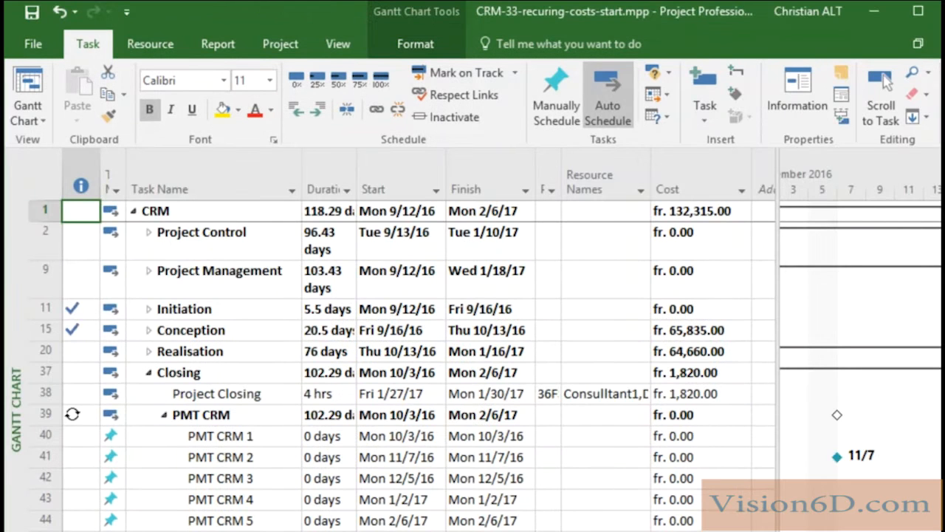
mouse_move(332, 511)
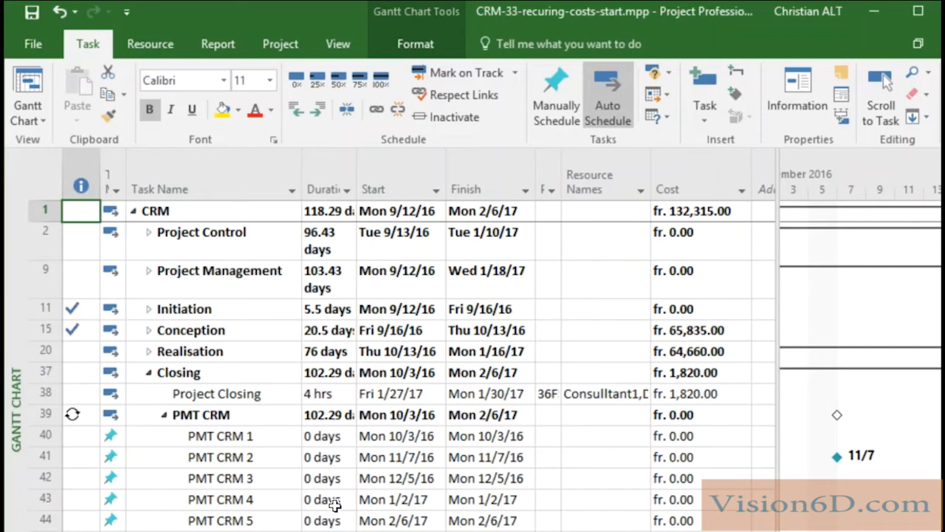
mouse_move(76, 171)
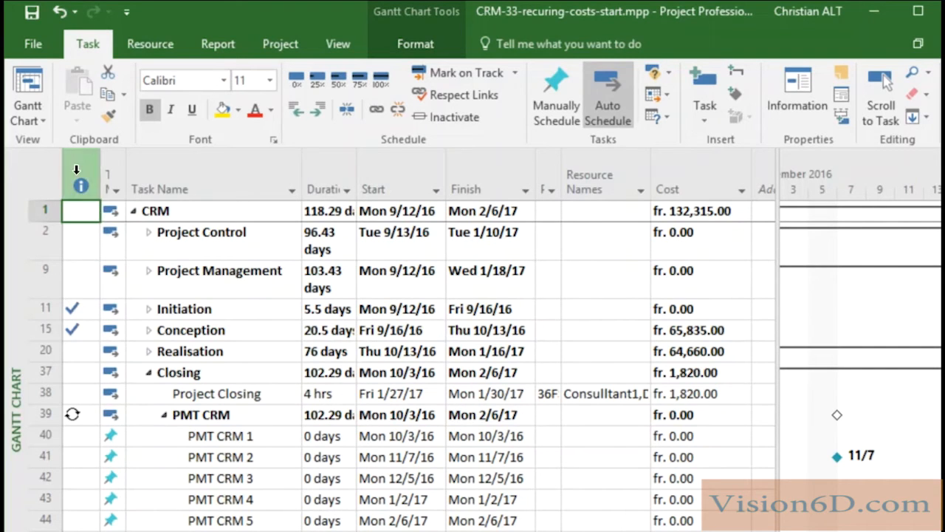
Bring up the list of available views from the Gantt Chart button
left_click(26, 96)
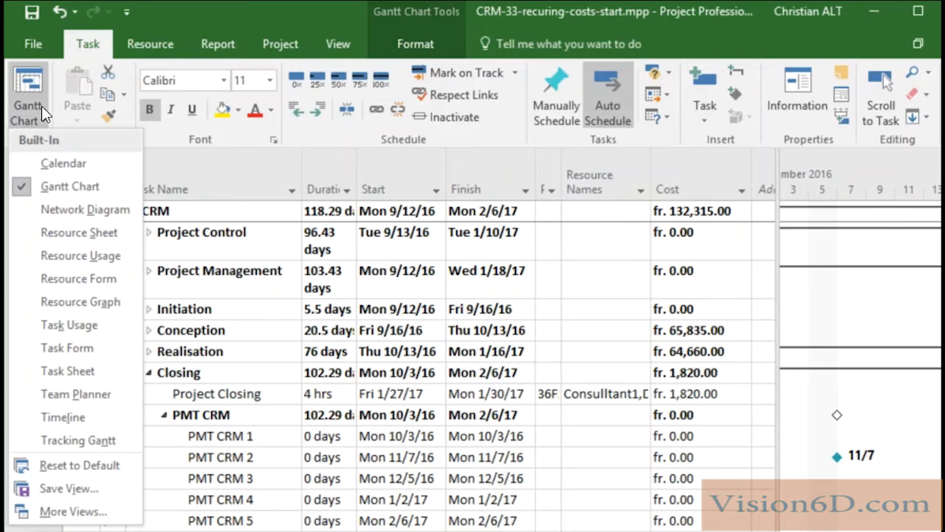
mouse_move(78, 232)
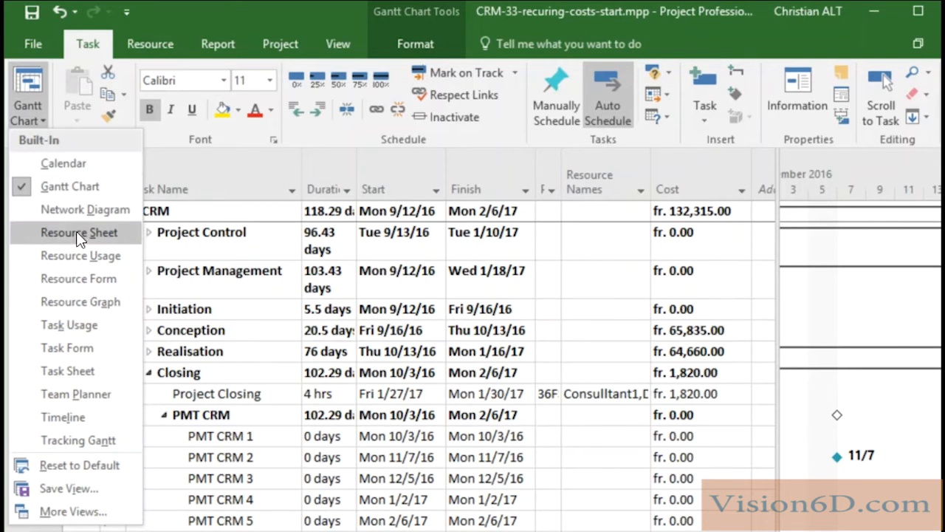
In the Resource Sheet, add a new resource named crm below training
left_click(78, 232)
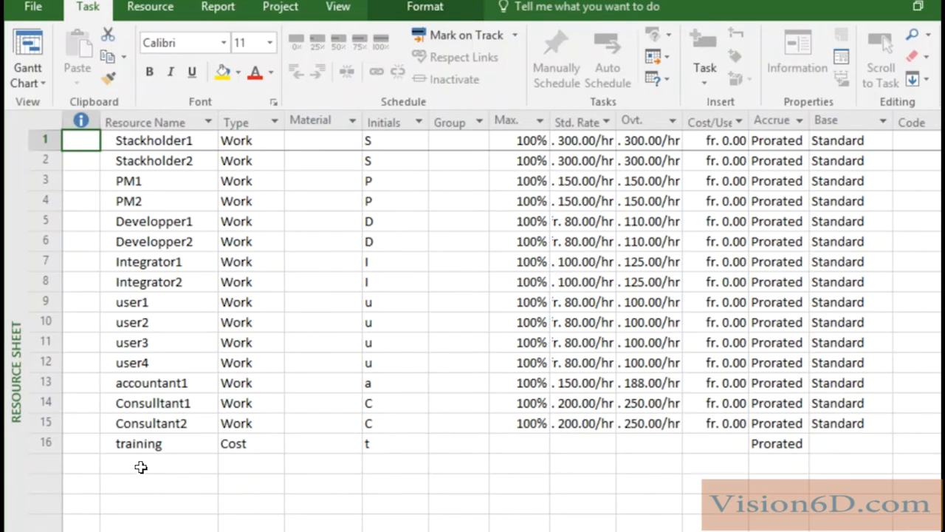
left_click(158, 463)
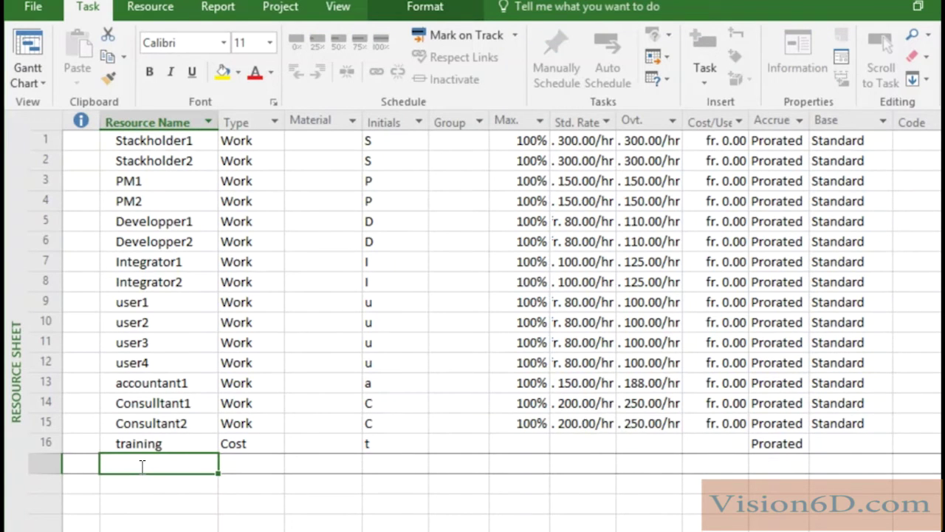
type("cr")
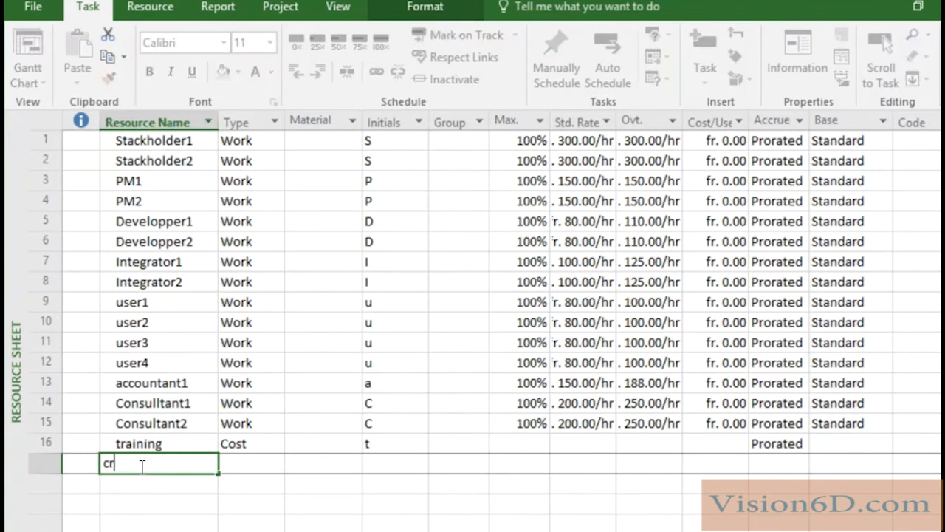
type("m")
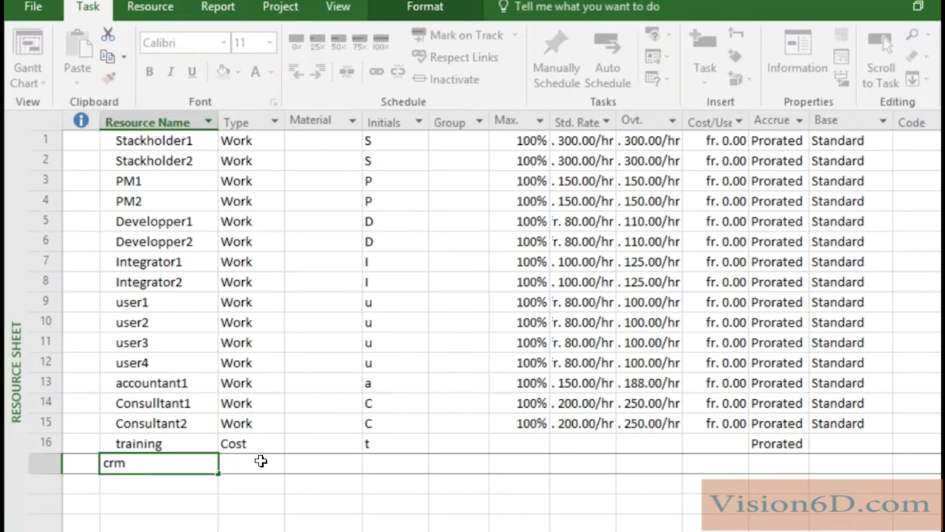
key("Return")
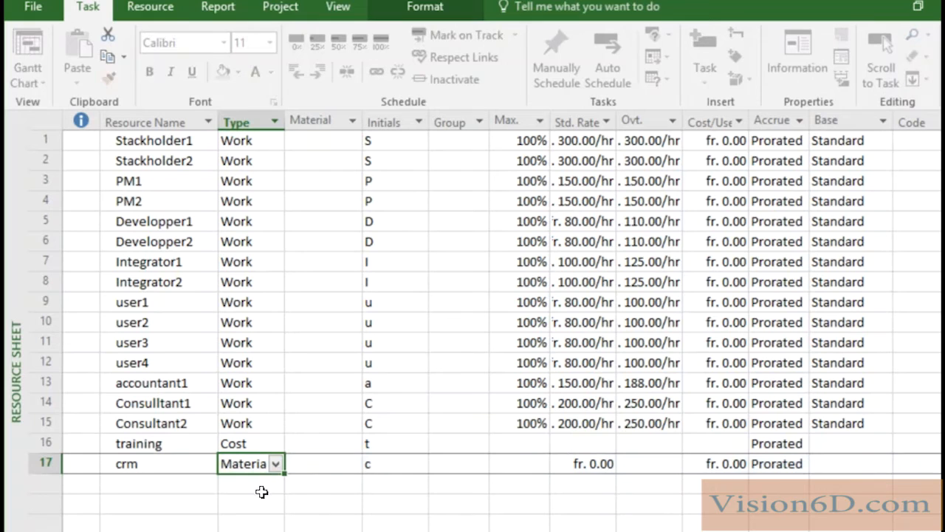
mouse_move(510, 503)
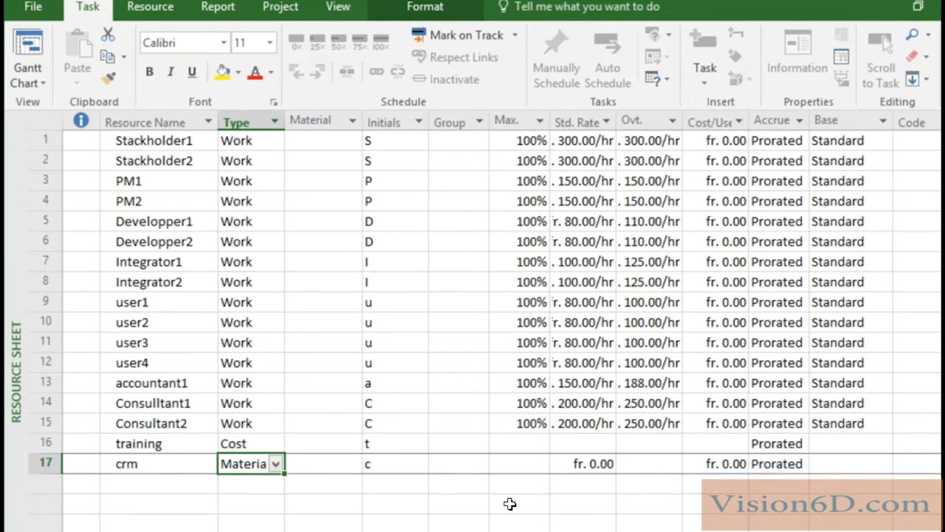
mouse_move(526, 464)
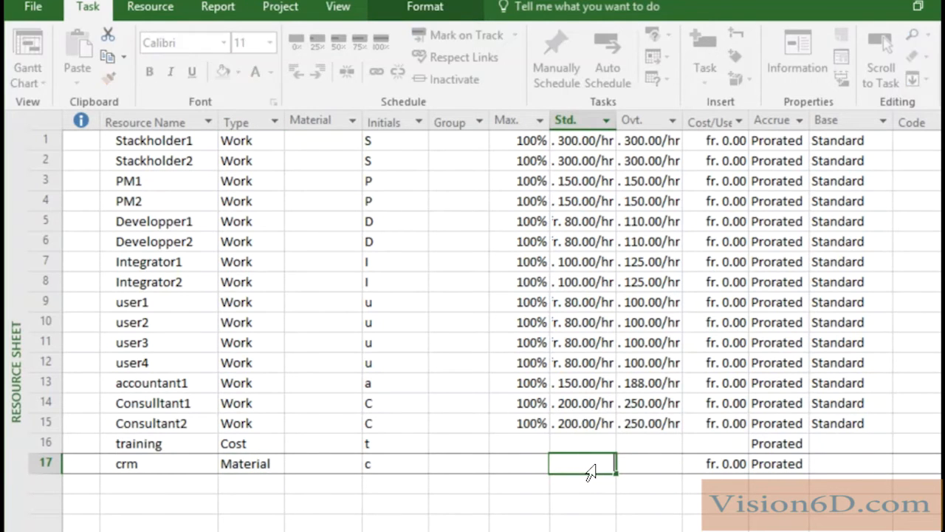
Give crm a fr. 50.00 standard rate accruing at Start, then return to the Gantt chart
type("50")
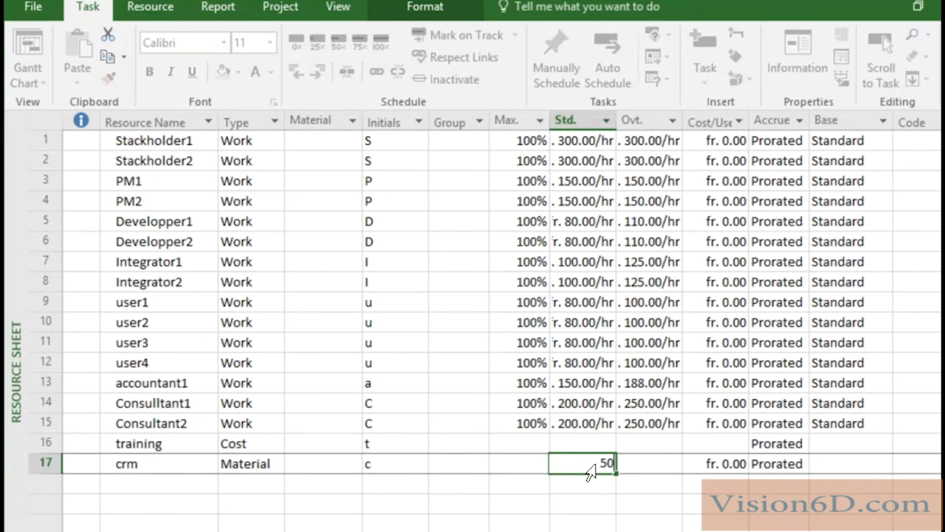
key("Return")
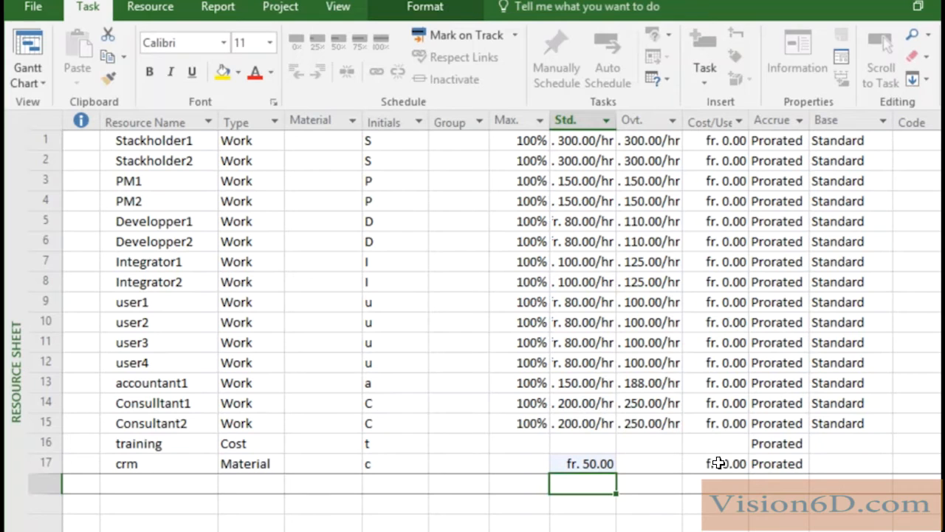
left_click(776, 464)
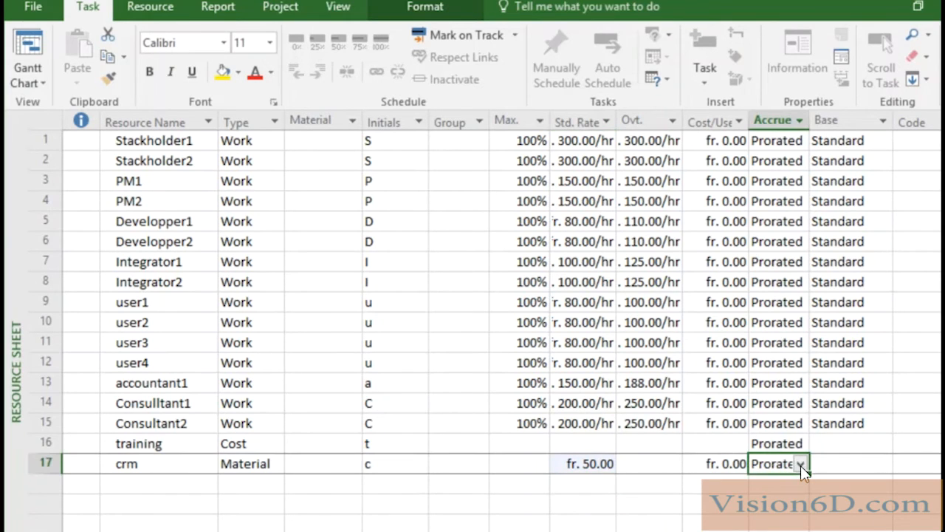
left_click(797, 464)
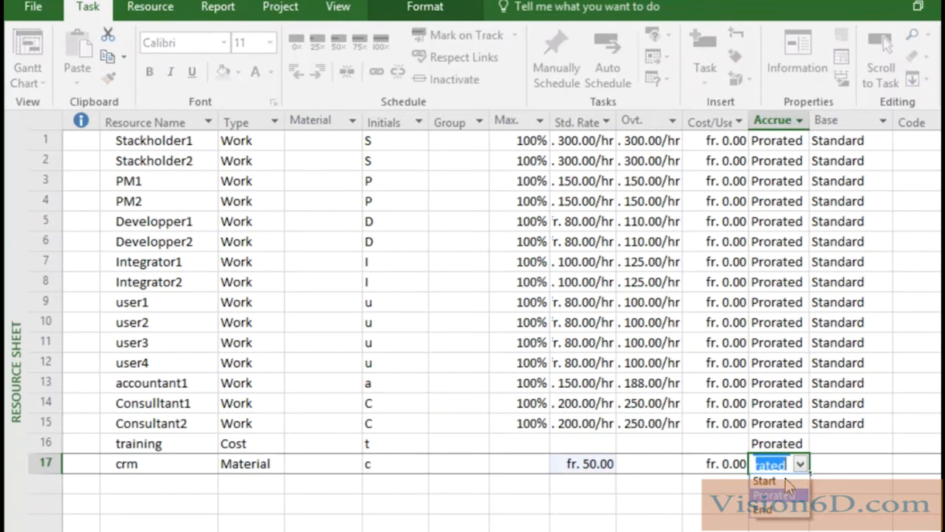
left_click(765, 480)
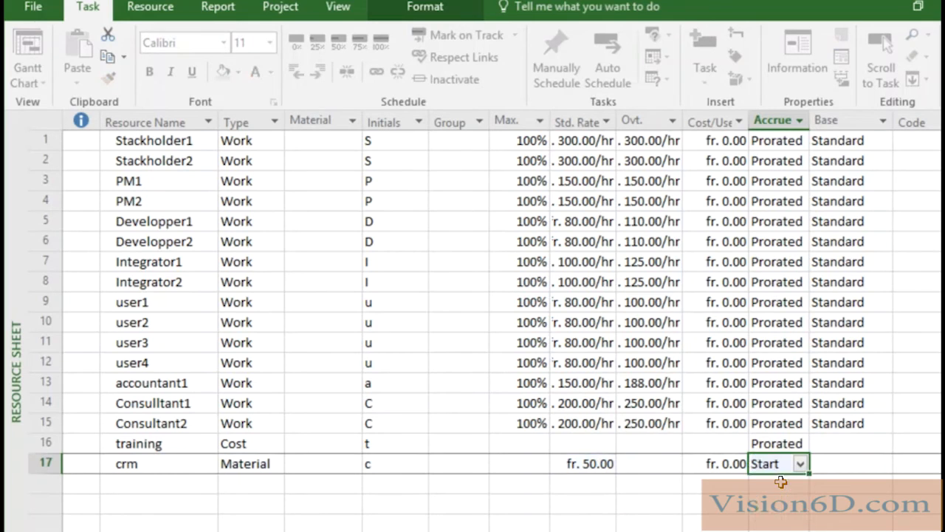
mouse_move(579, 373)
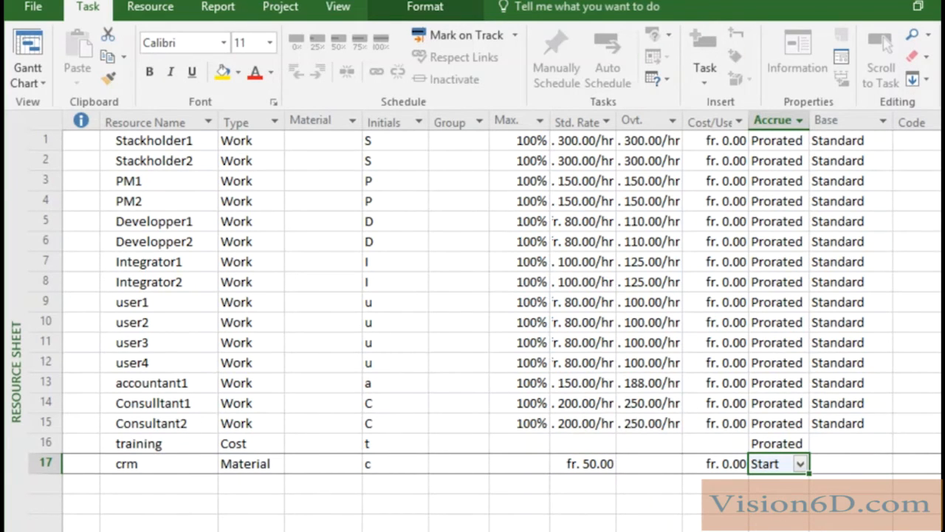
mouse_move(605, 523)
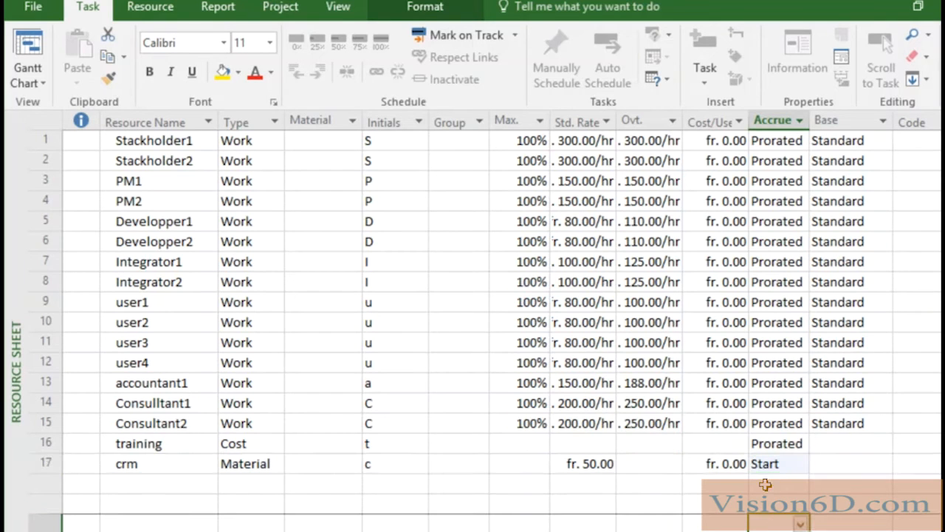
mouse_move(452, 514)
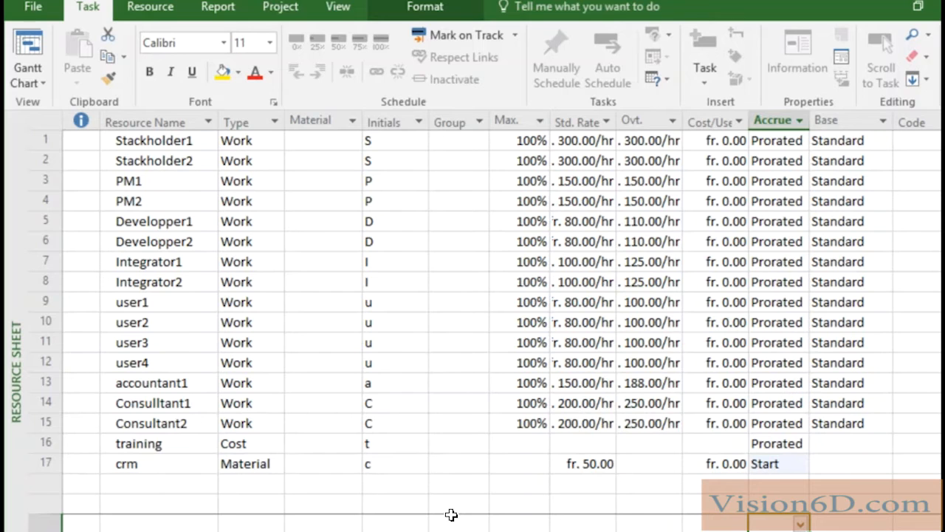
mouse_move(197, 474)
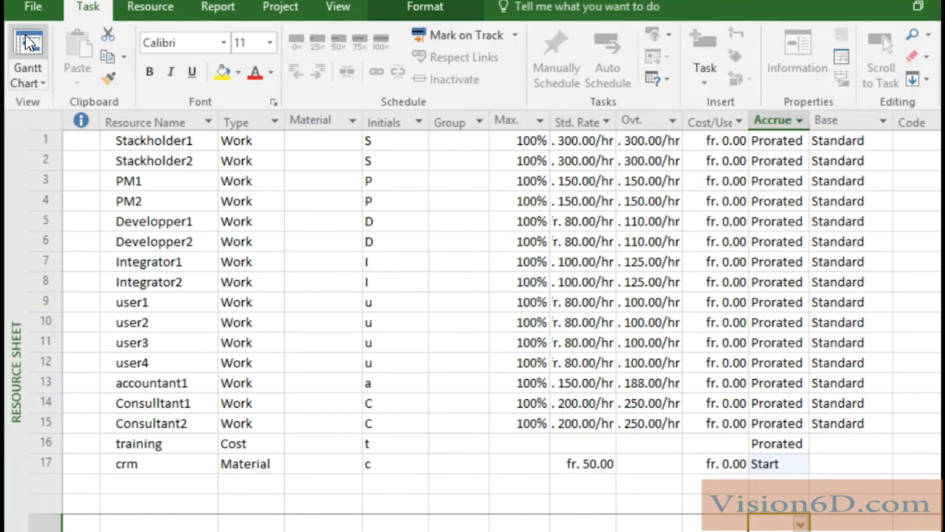
left_click(27, 59)
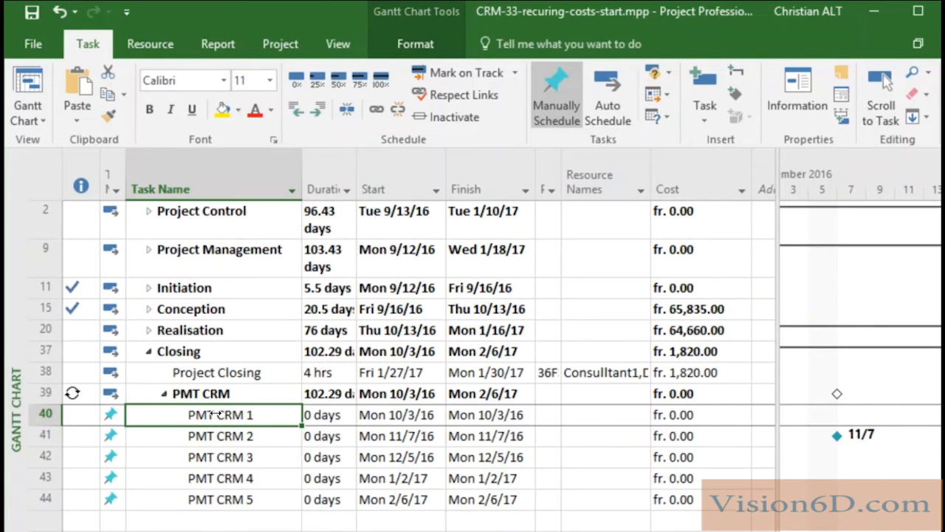
Assign the crm resource to PMT CRM 1 in its Task Information resources
right_click(219, 413)
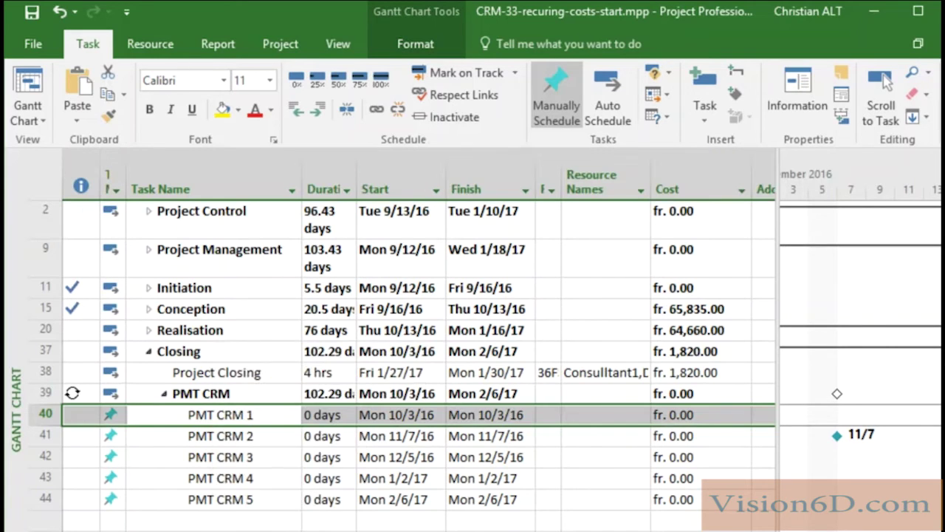
double_click(220, 413)
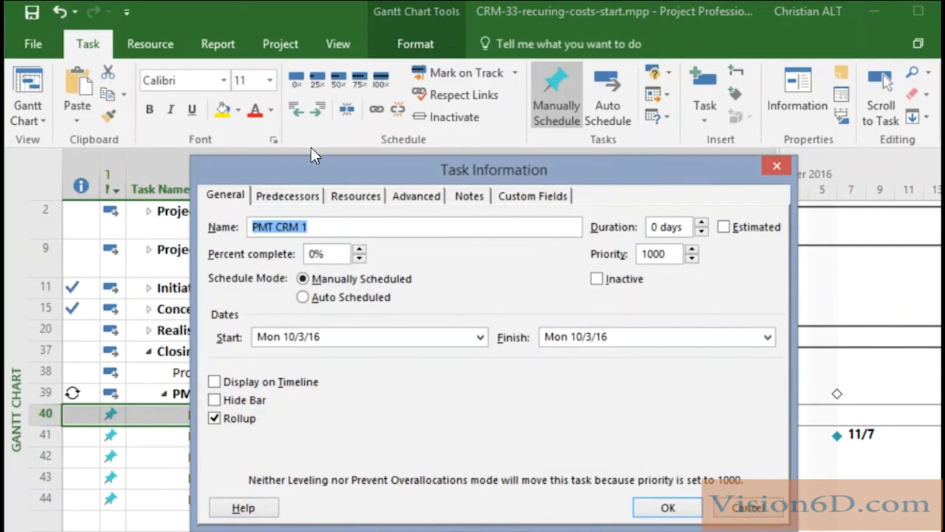
mouse_move(269, 240)
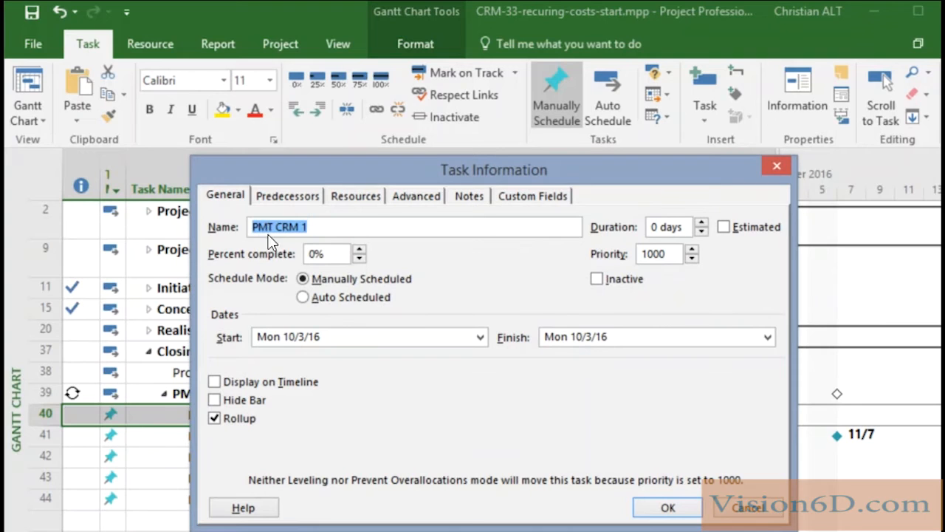
mouse_move(310, 243)
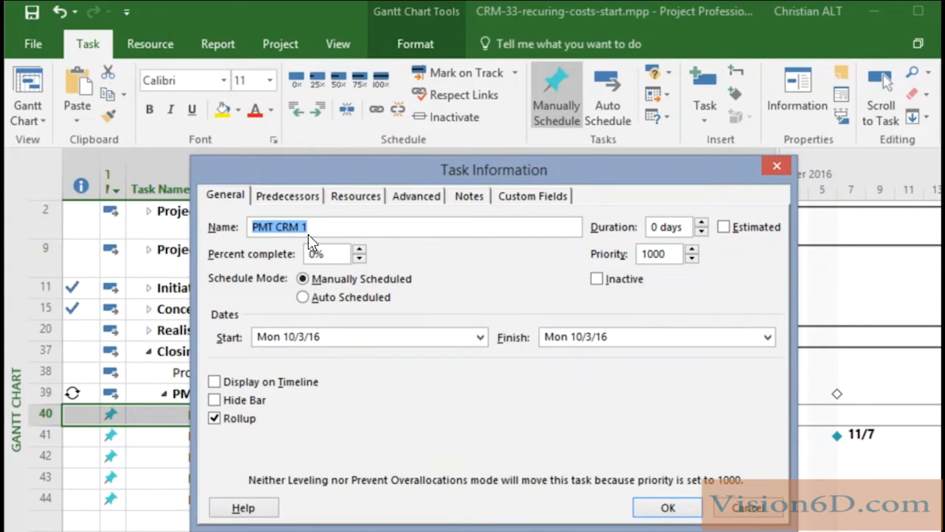
mouse_move(362, 204)
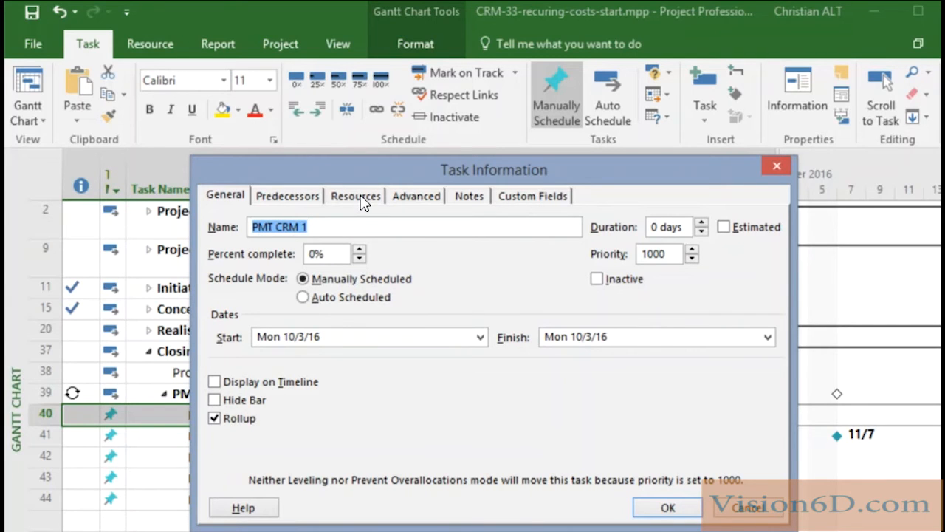
left_click(354, 195)
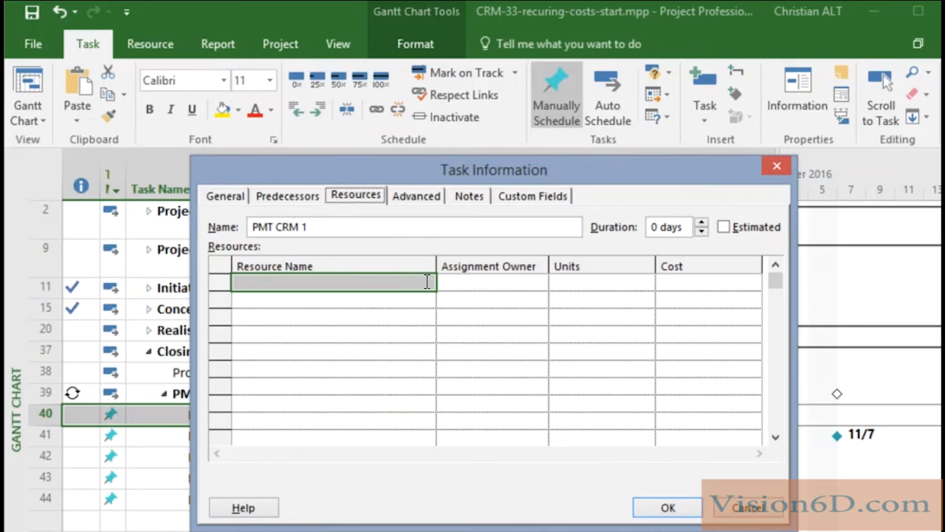
left_click(427, 284)
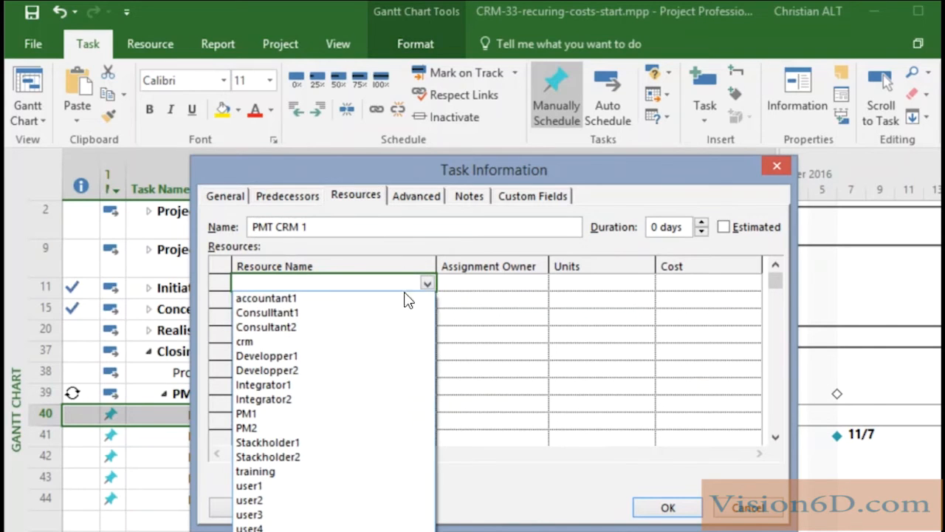
left_click(245, 339)
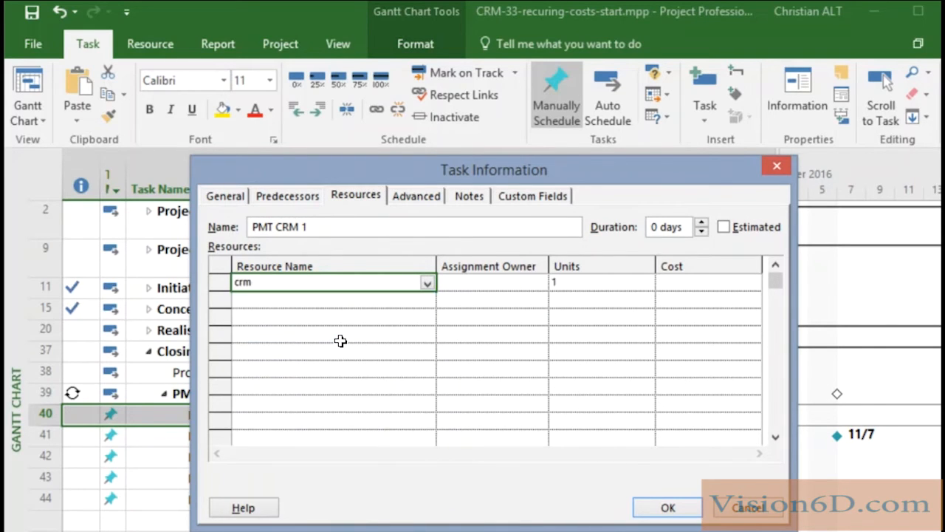
Set the crm assignment on PMT CRM 1 to 20 units, costing fr. 1,000.00
left_click(599, 282)
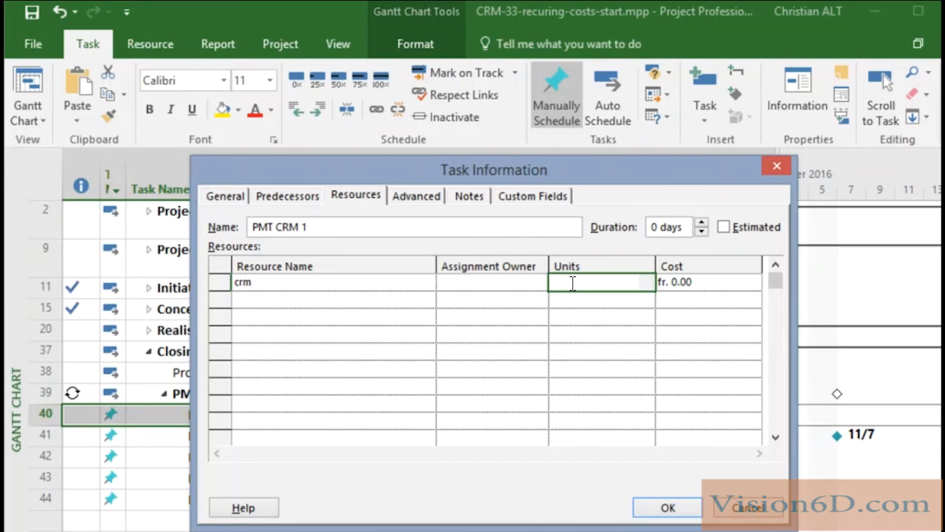
type("20")
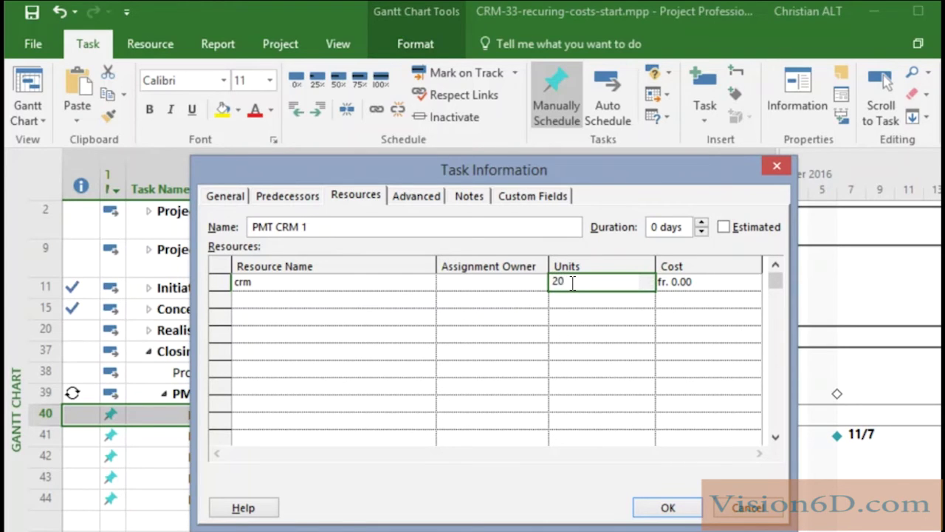
left_click(668, 508)
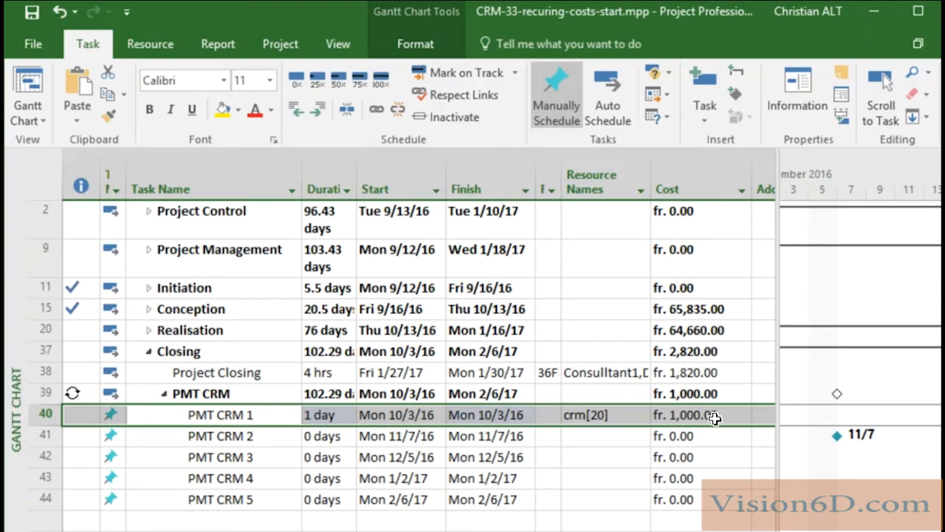
mouse_move(243, 437)
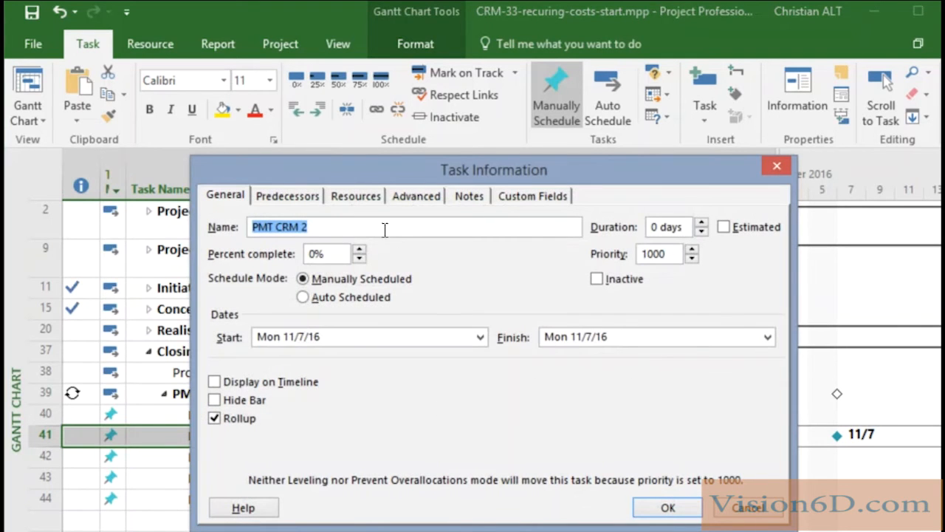
Assign the crm resource to PMT CRM 2
left_click(354, 195)
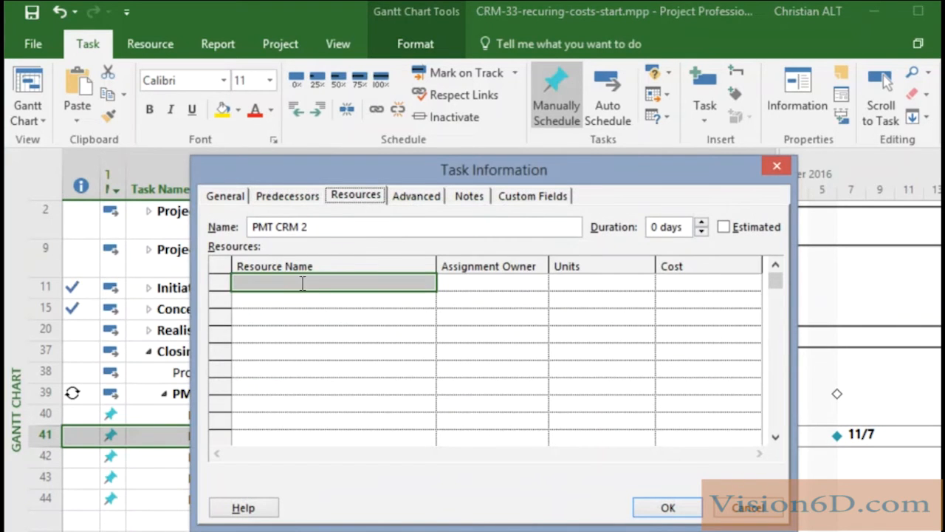
left_click(427, 284)
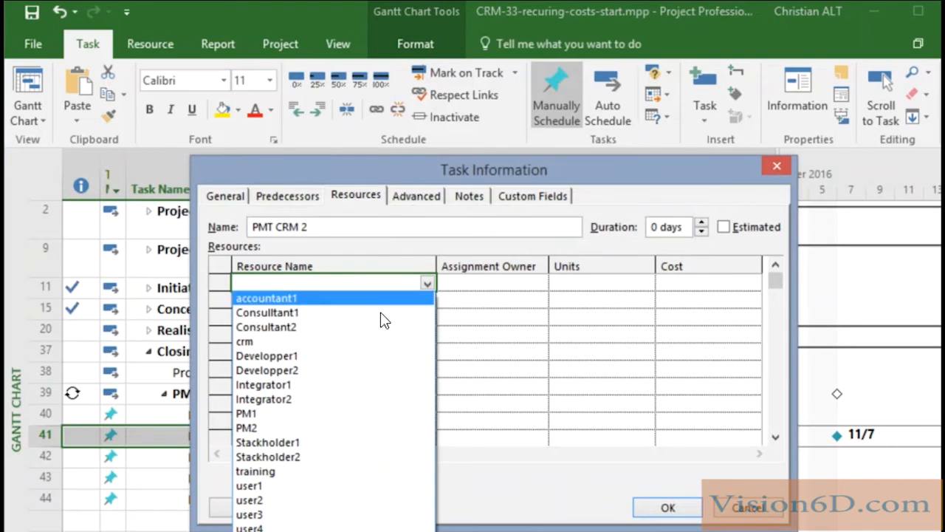
left_click(245, 341)
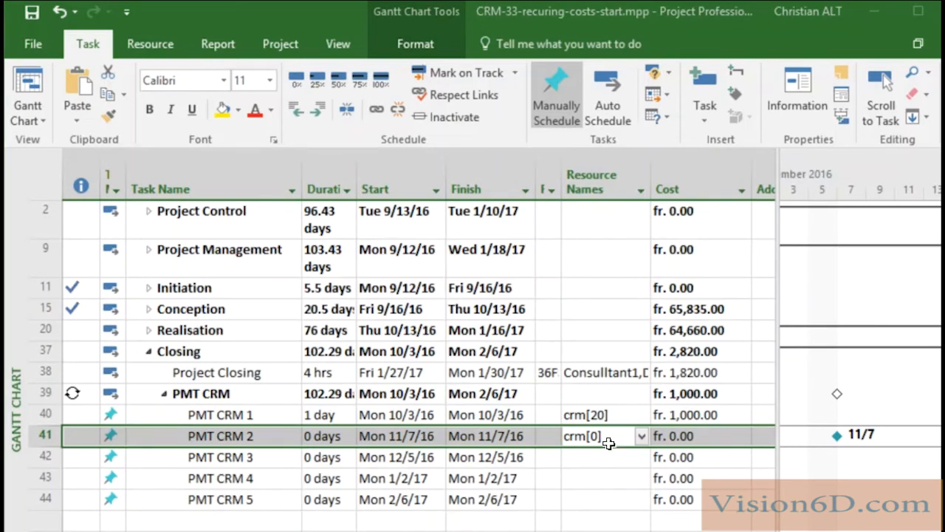
Set PMT CRM 2's crm assignment to 20 units, raising the summary to fr. 2,000.00
double_click(221, 436)
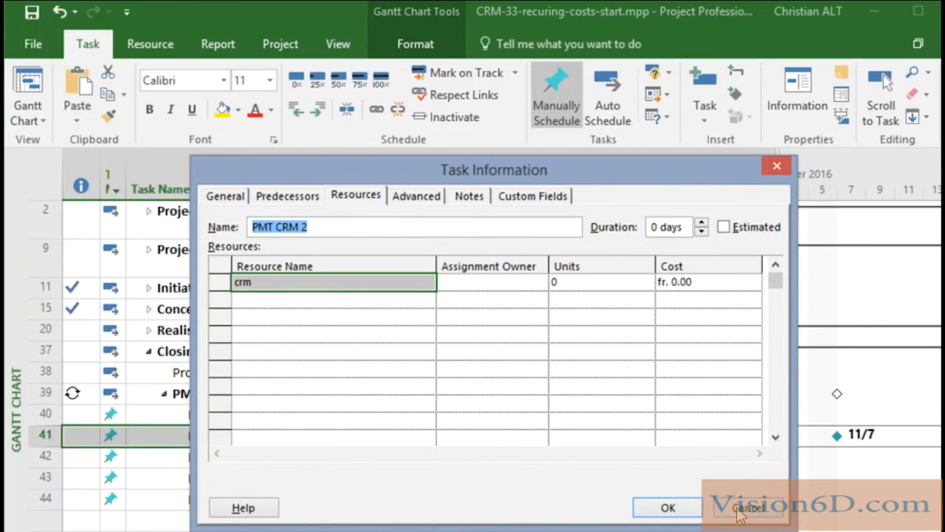
left_click(598, 281)
type("20")
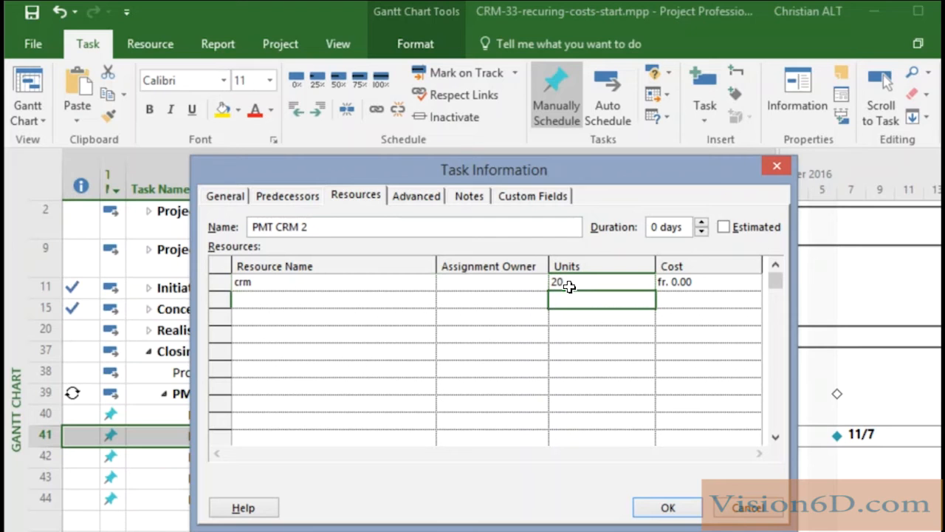
mouse_move(668, 508)
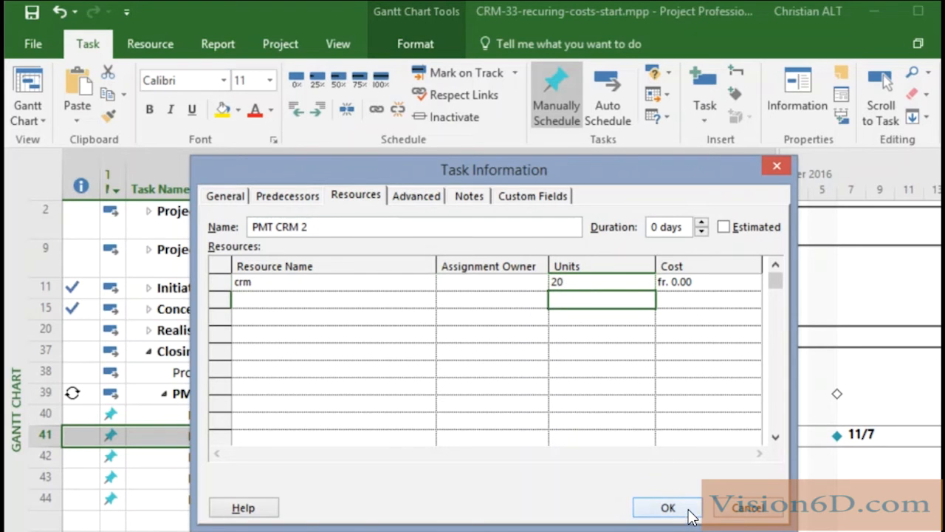
left_click(668, 508)
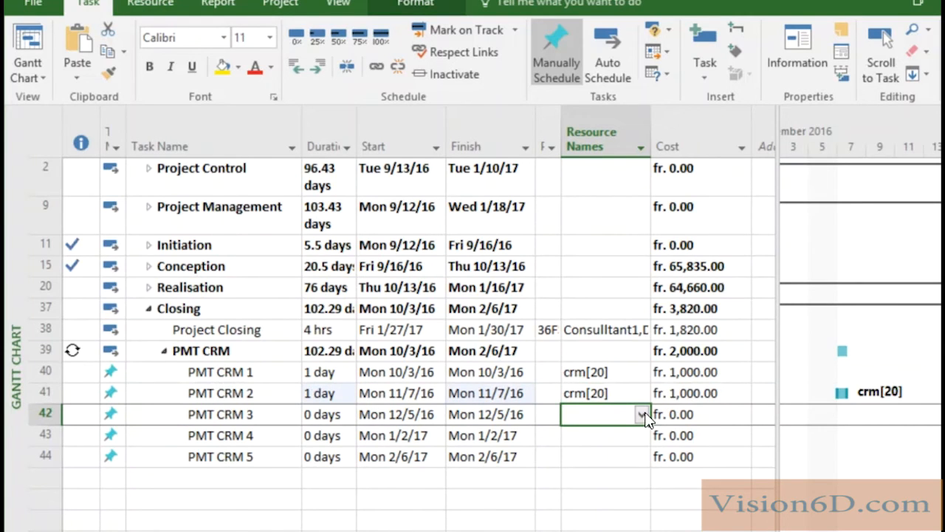
Assign crm at 20 units to PMT CRM 3
left_click(641, 413)
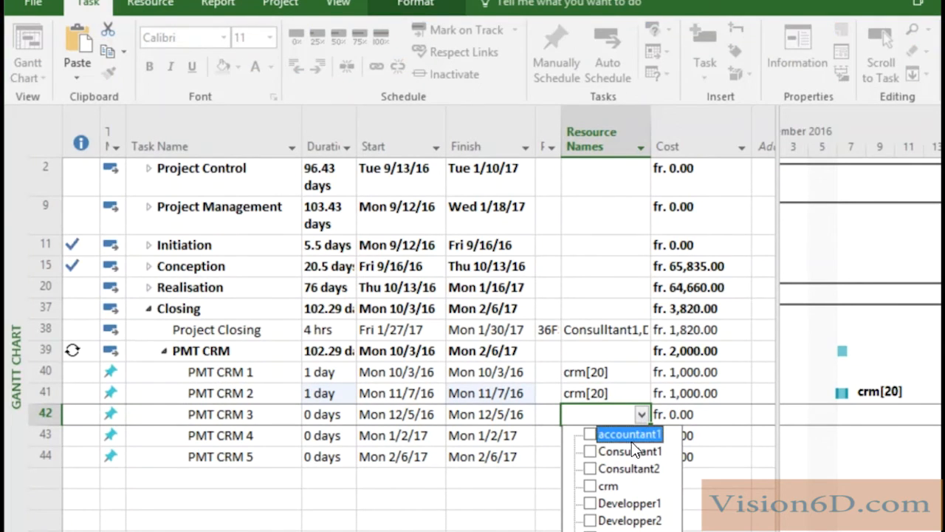
left_click(591, 484)
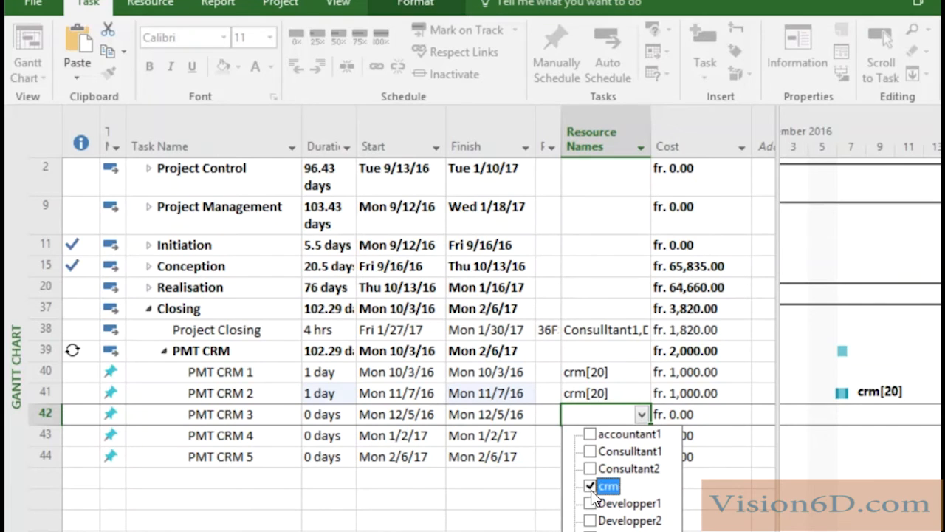
left_click(591, 486)
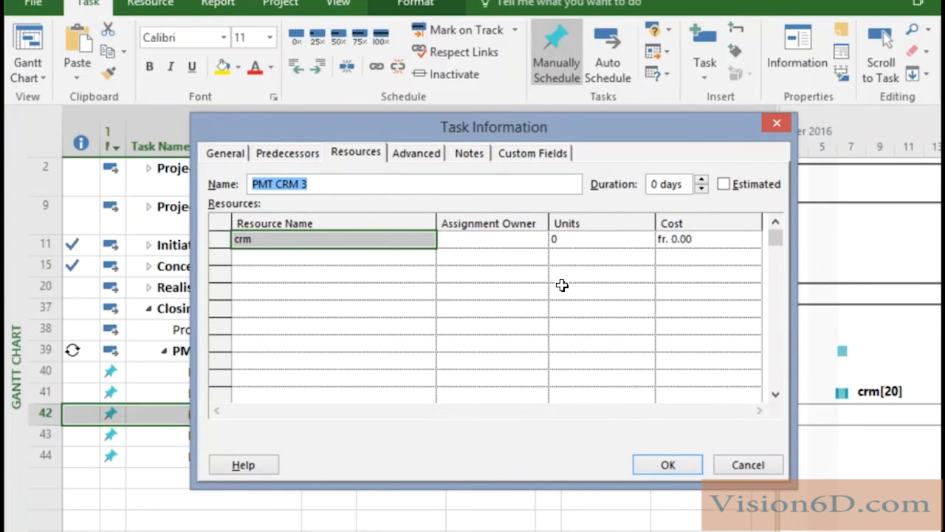
left_click(598, 239)
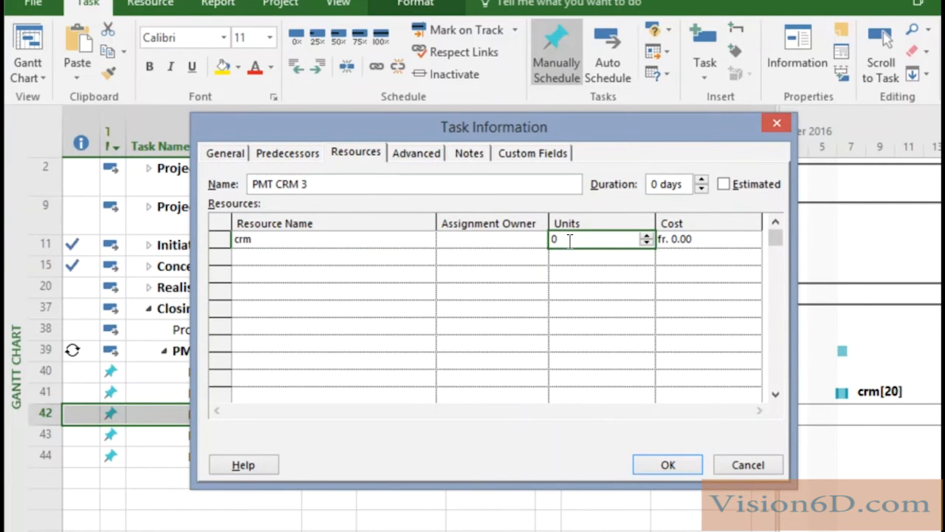
type("20")
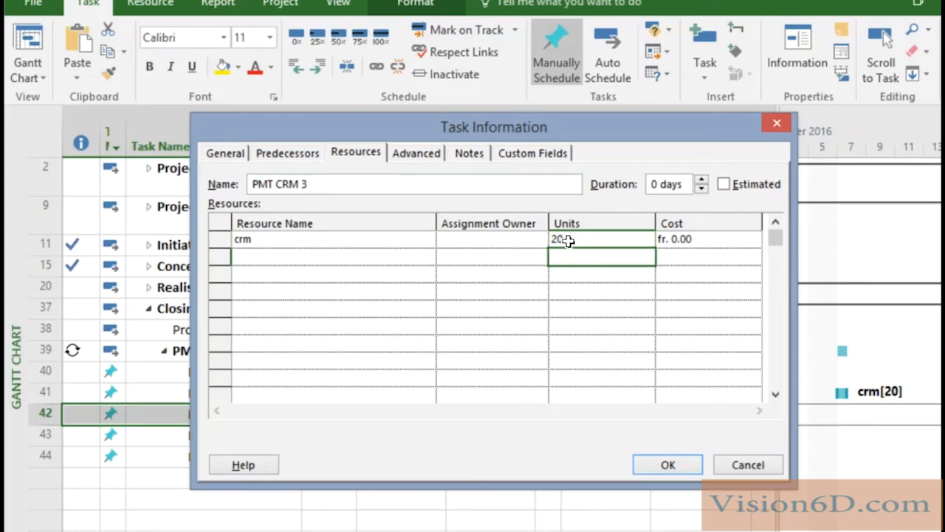
left_click(668, 464)
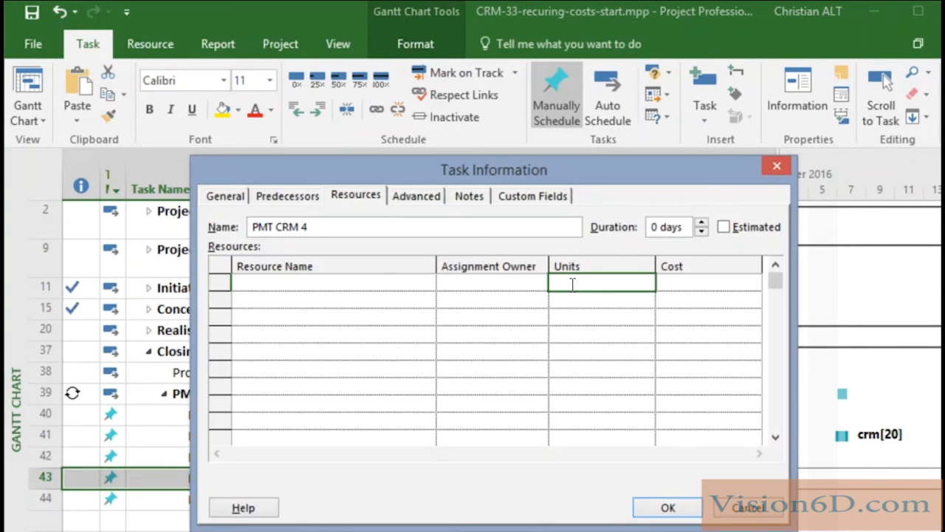
Assign crm at 20 units to PMT CRM 4 and 5, bringing the summary to fr. 5,000.00
left_click(668, 508)
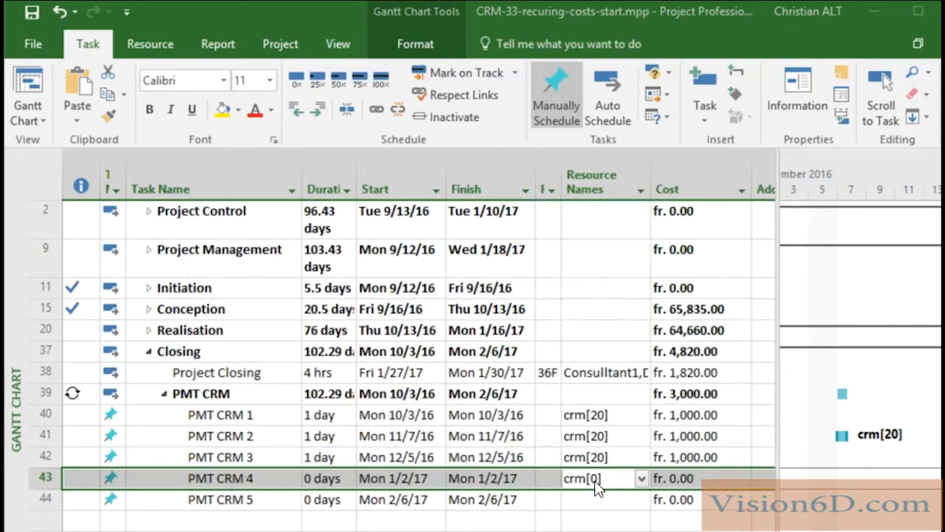
double_click(220, 500)
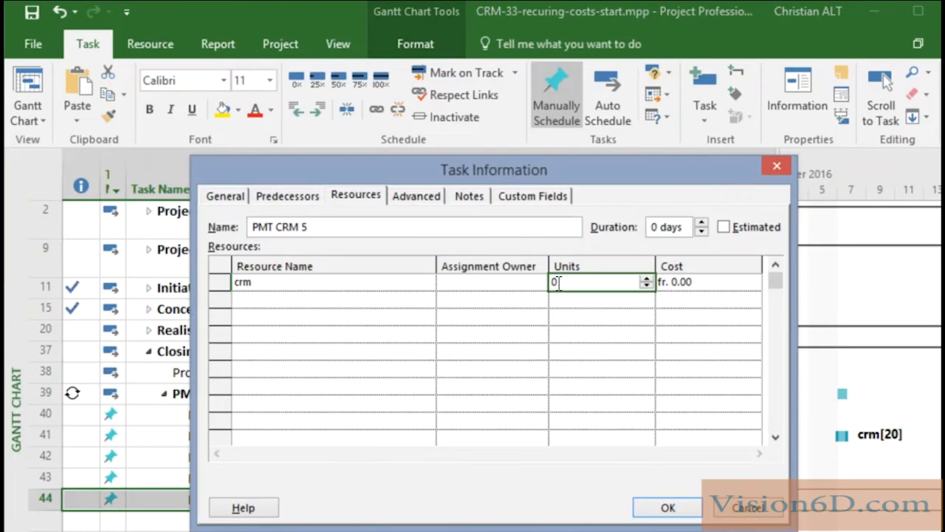
left_click(668, 508)
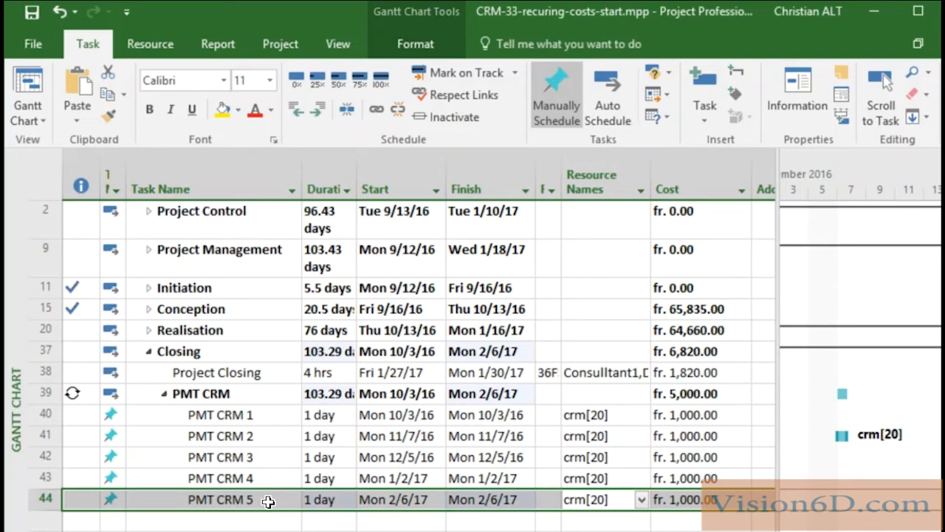
mouse_move(502, 495)
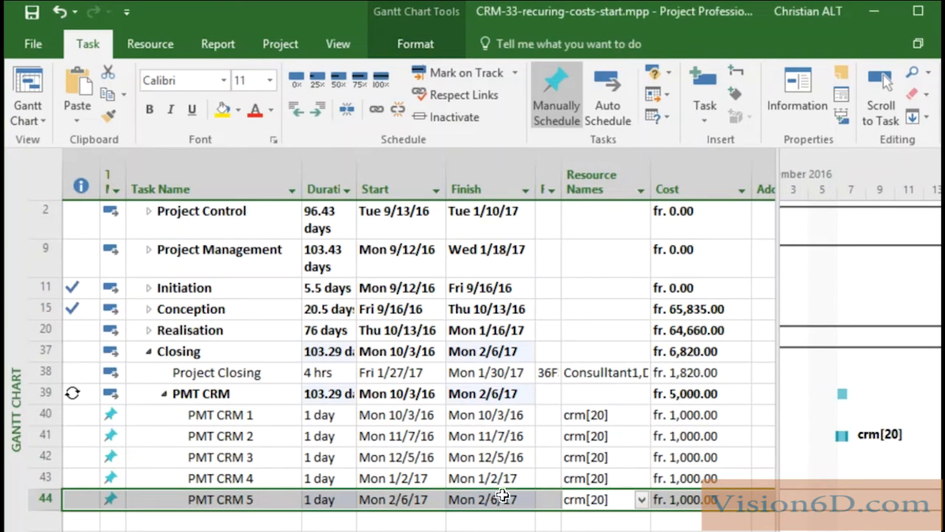
mouse_move(691, 505)
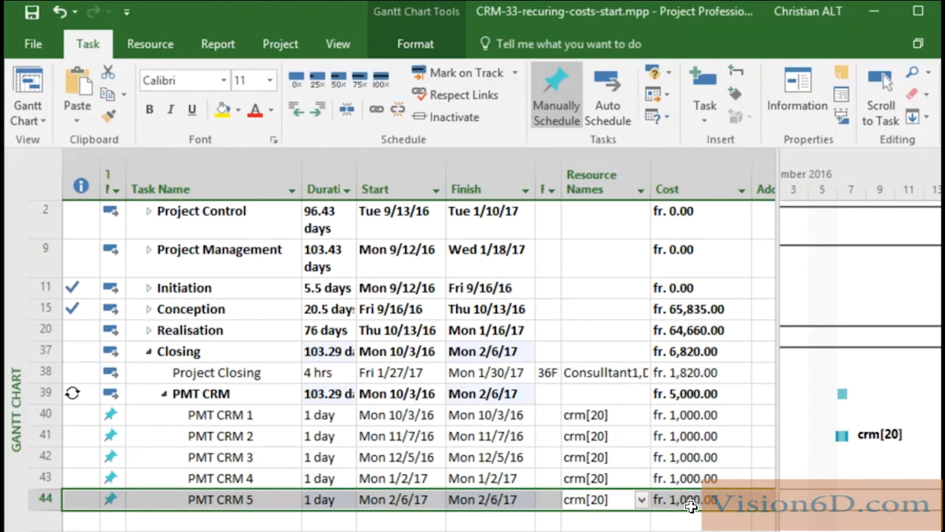
mouse_move(701, 417)
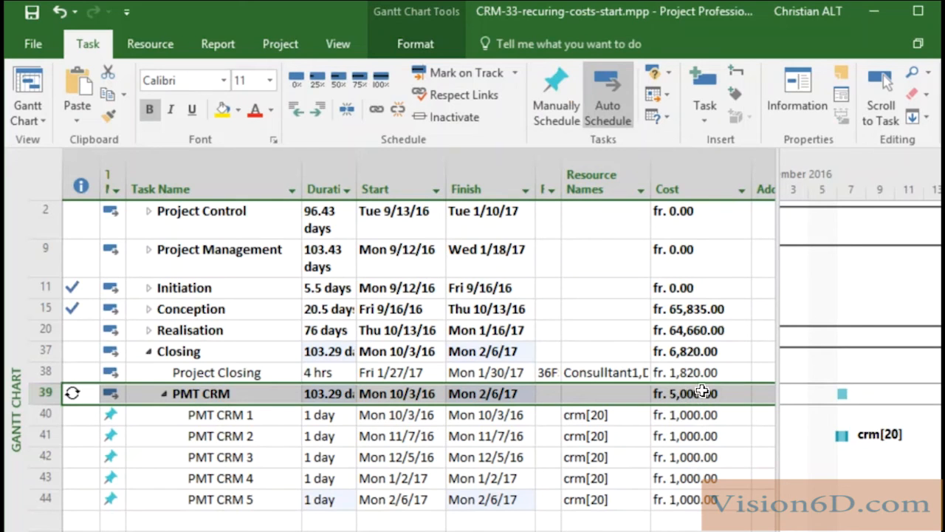
mouse_move(694, 523)
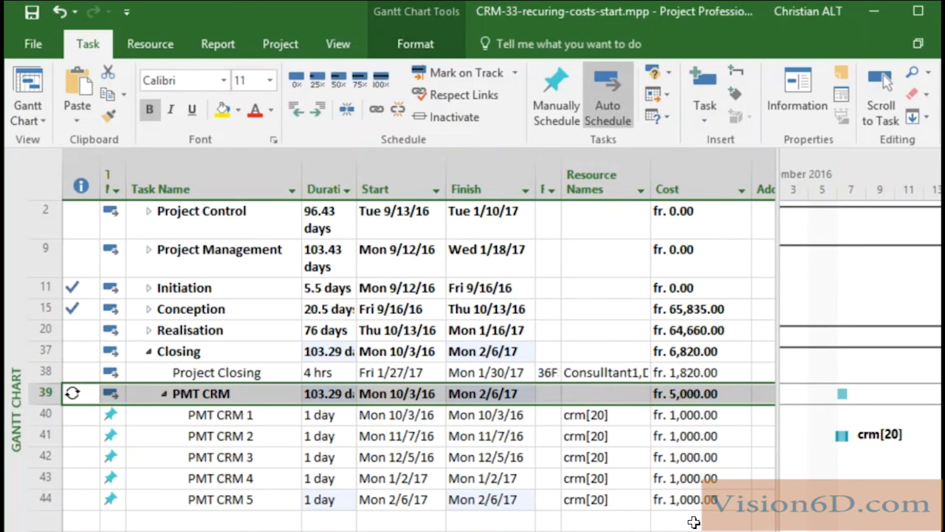
mouse_move(668, 515)
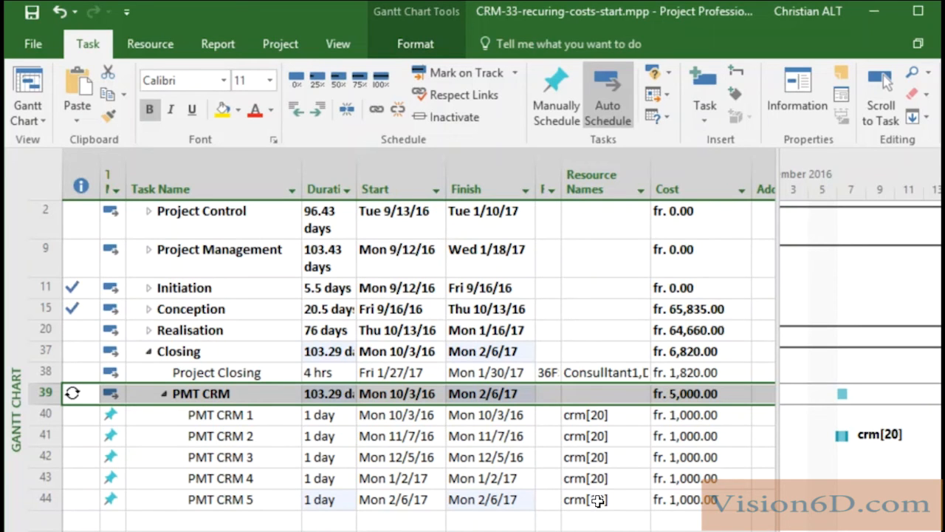
Change PMT CRM 5's crm assignment from 20 to 40 units
double_click(220, 500)
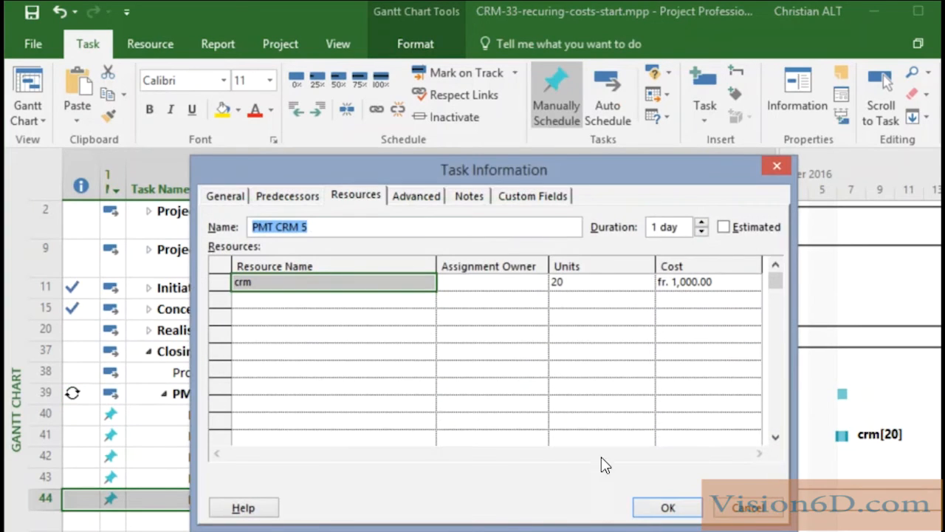
left_click(598, 281)
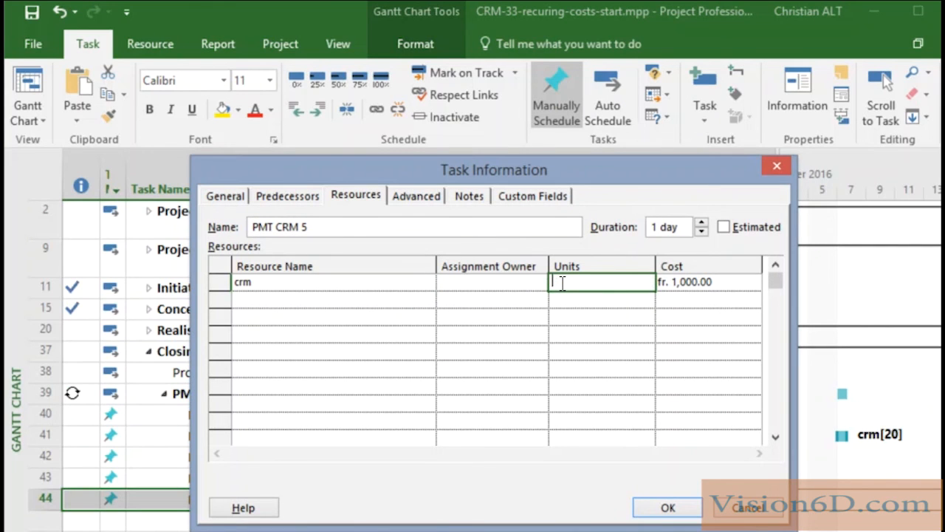
type("40")
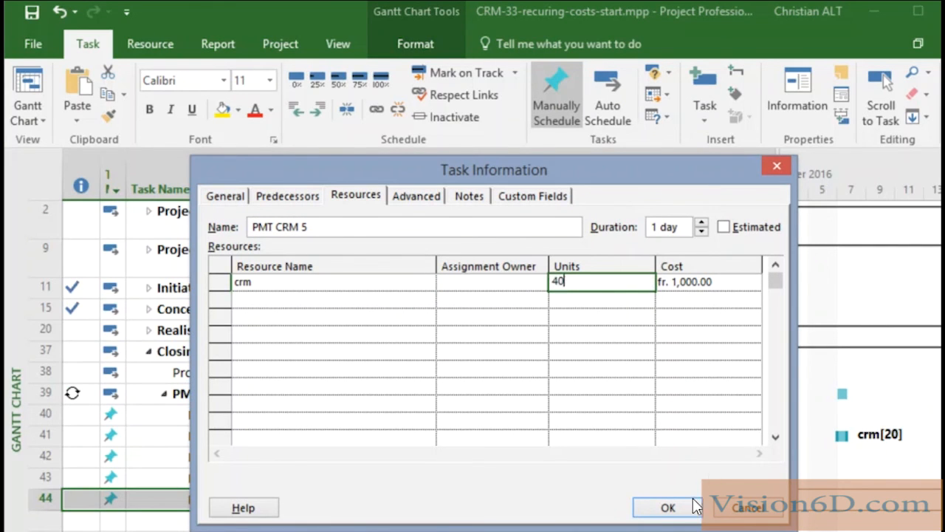